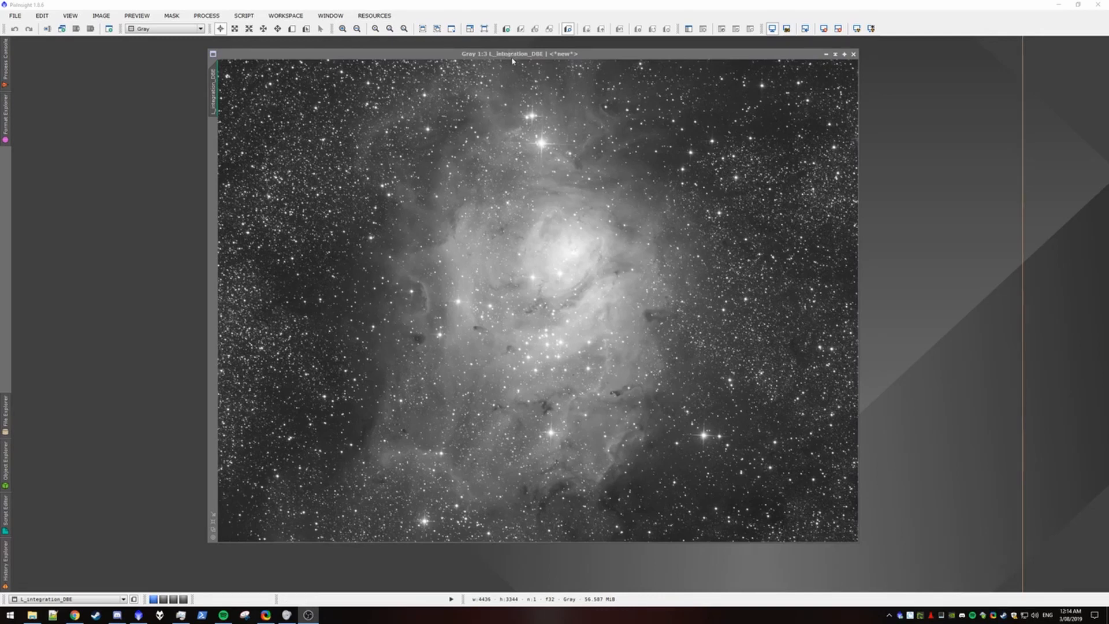
pyautogui.moveTo(499, 80)
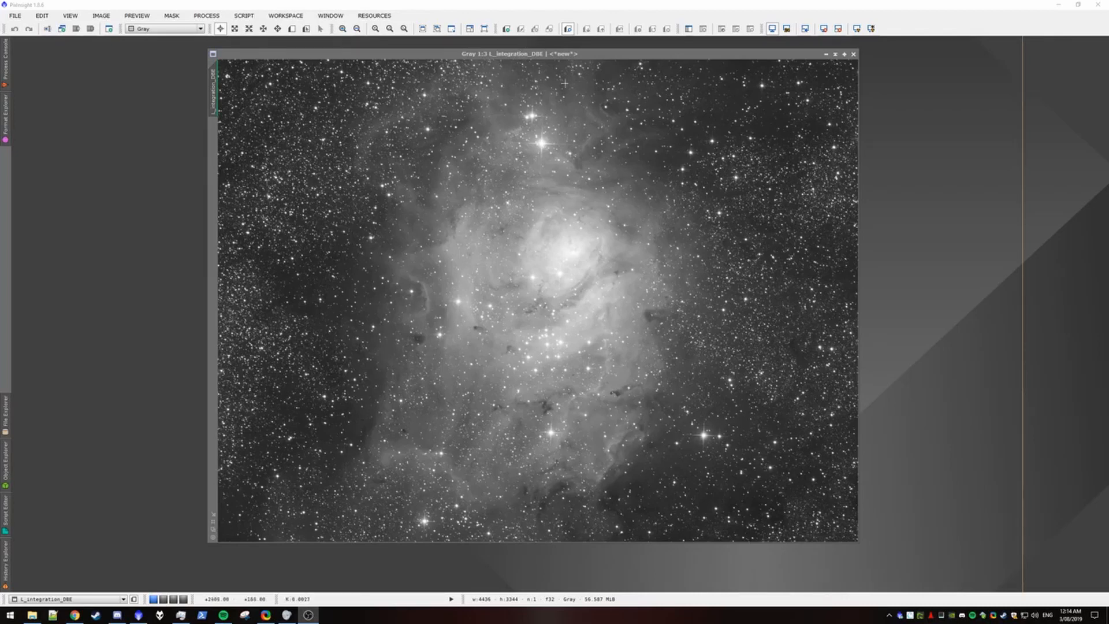
pyautogui.moveTo(625, 106)
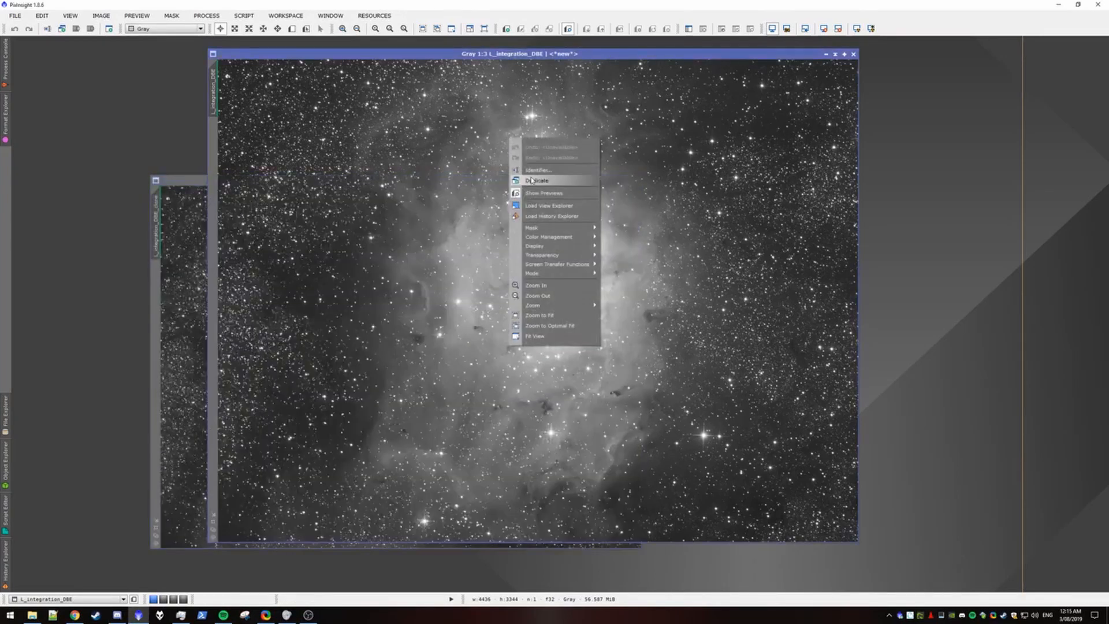
# Duplicate the luminance image twice, naming the clones orig_linear and stf
pyautogui.click(540, 169)
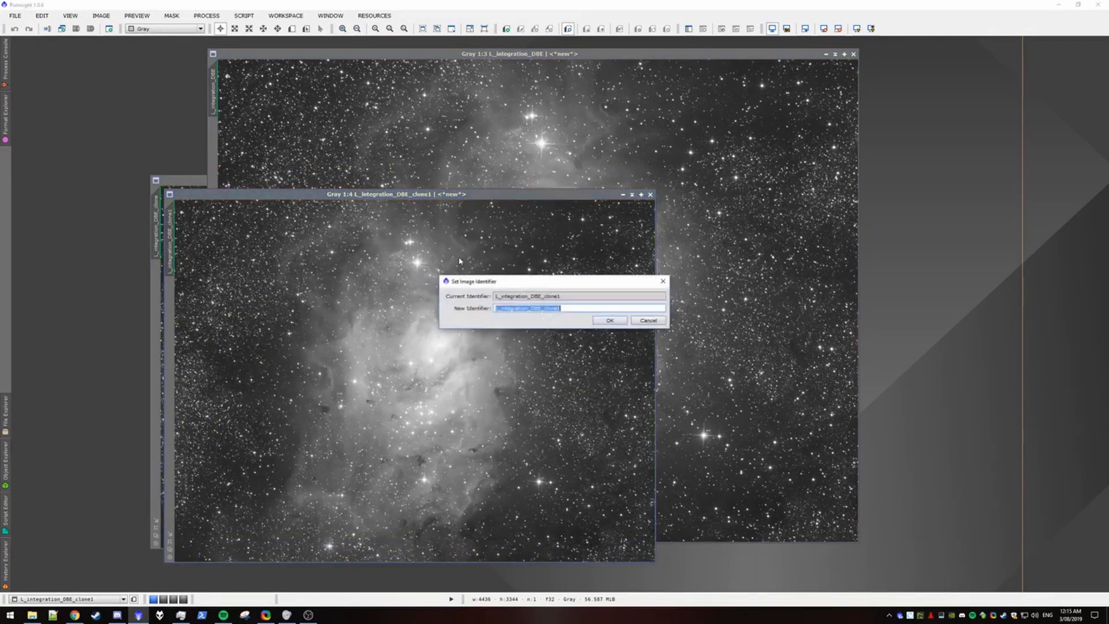
pyautogui.click(608, 320)
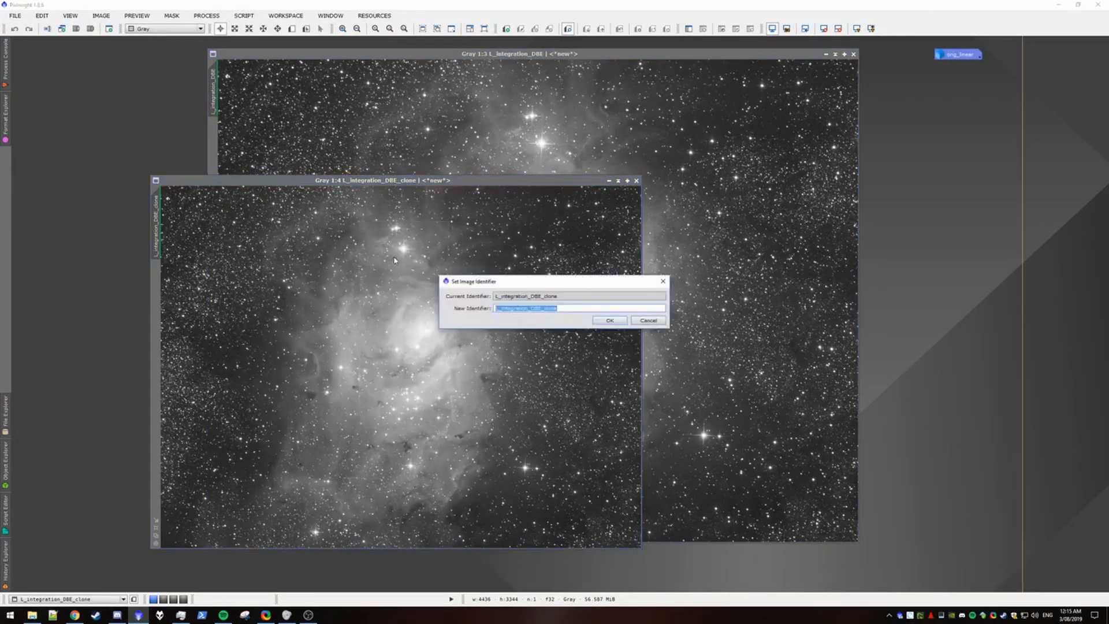
pyautogui.click(609, 320)
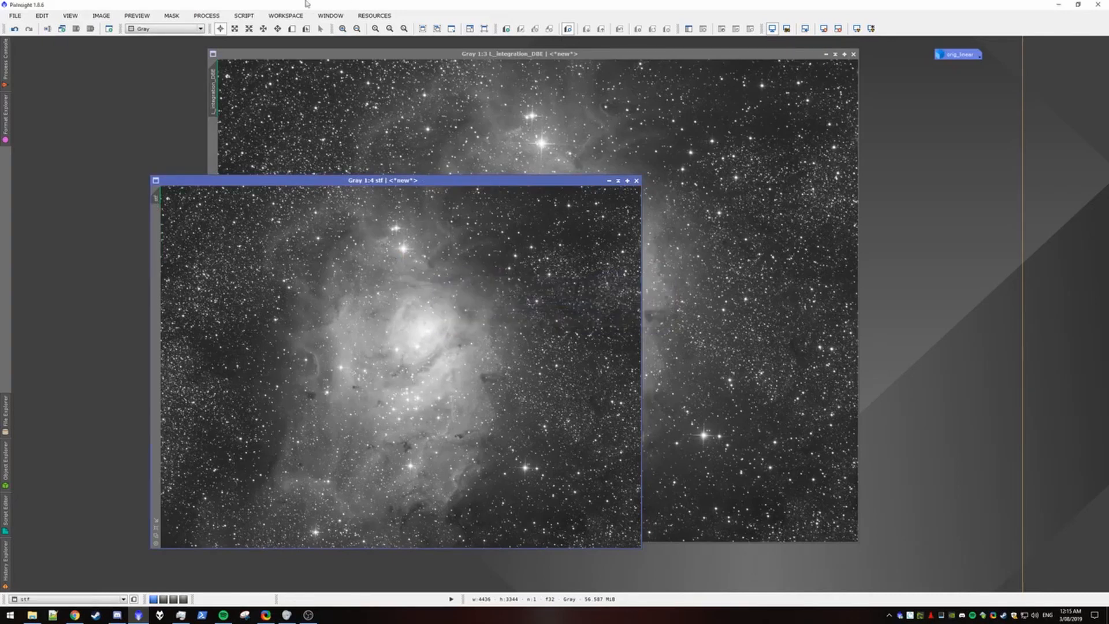
pyautogui.click(206, 15)
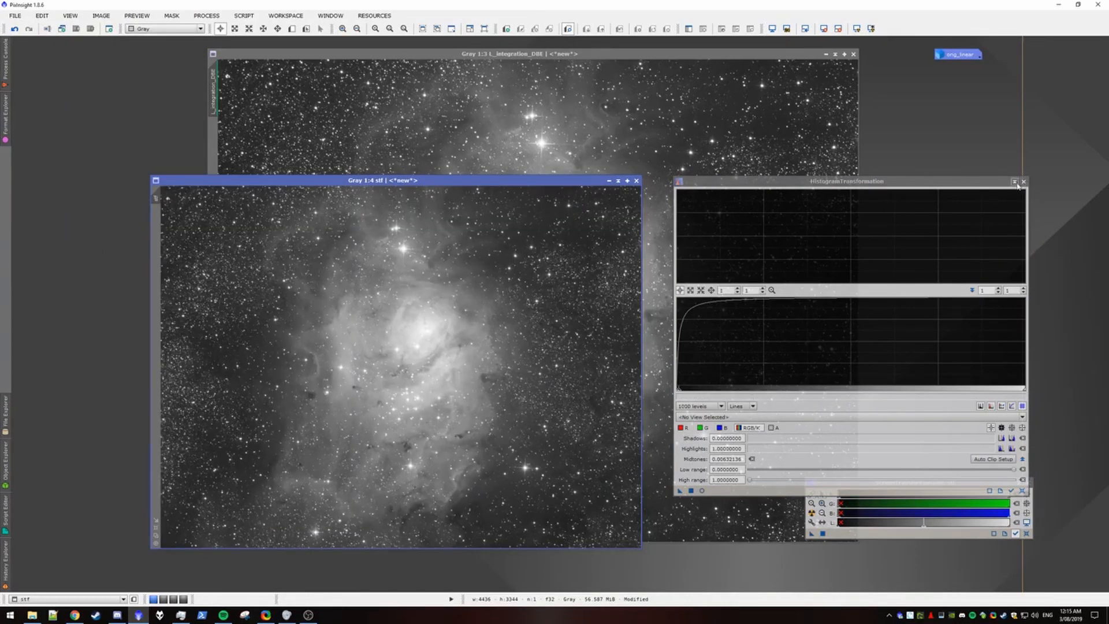
# Apply the ScreenTransferFunction stretch to stf via HistogramTransformation and put the process away
pyautogui.click(1013, 181)
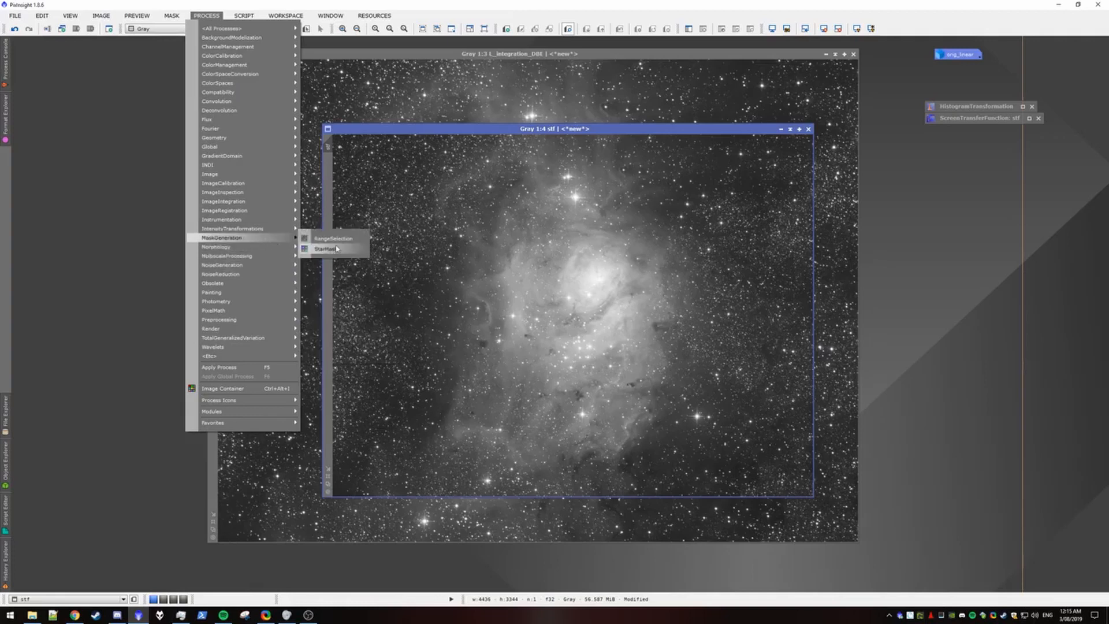
# Generate a RangeSelection mask of the nebula core from stf with lower limit 0.26, named range_mask
pyautogui.click(333, 238)
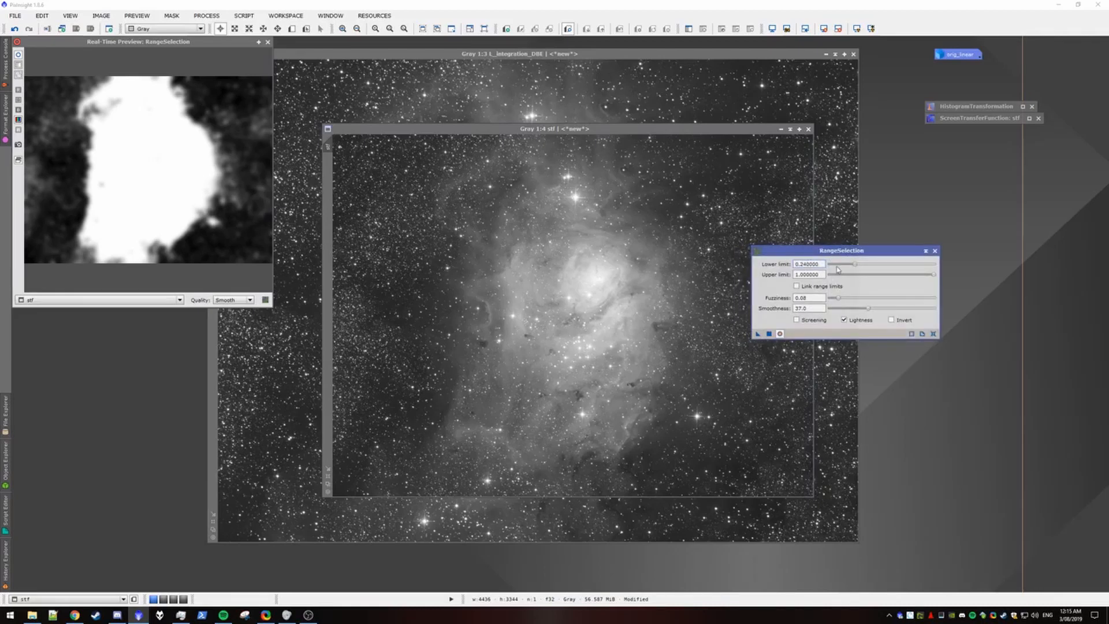
pyautogui.tripleClick(806, 263)
pyautogui.write('0.280000')
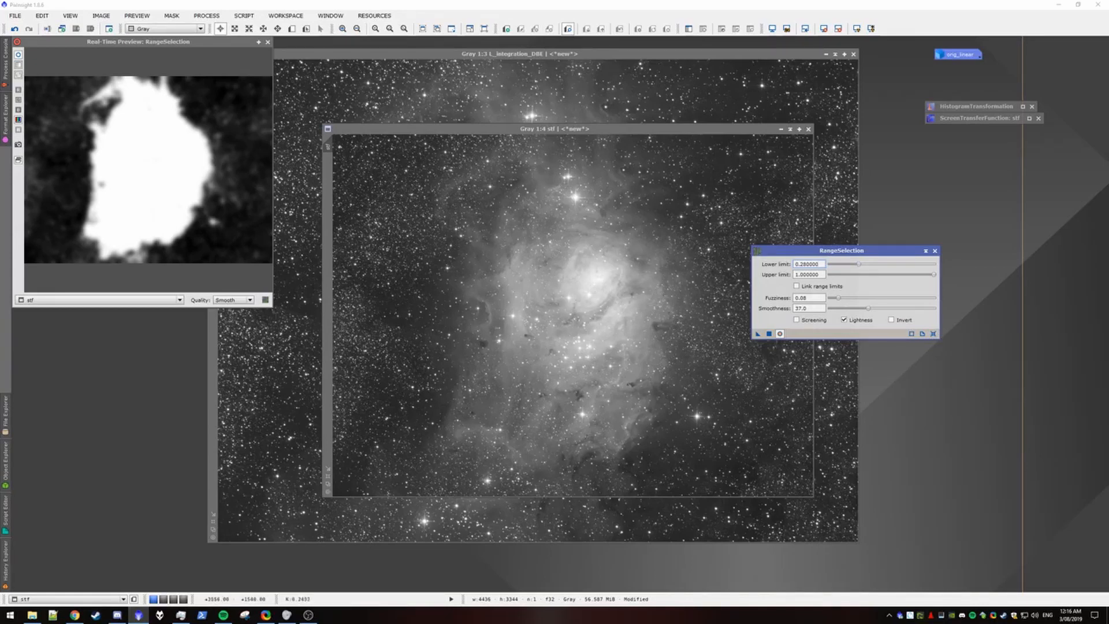
pyautogui.moveTo(427, 218)
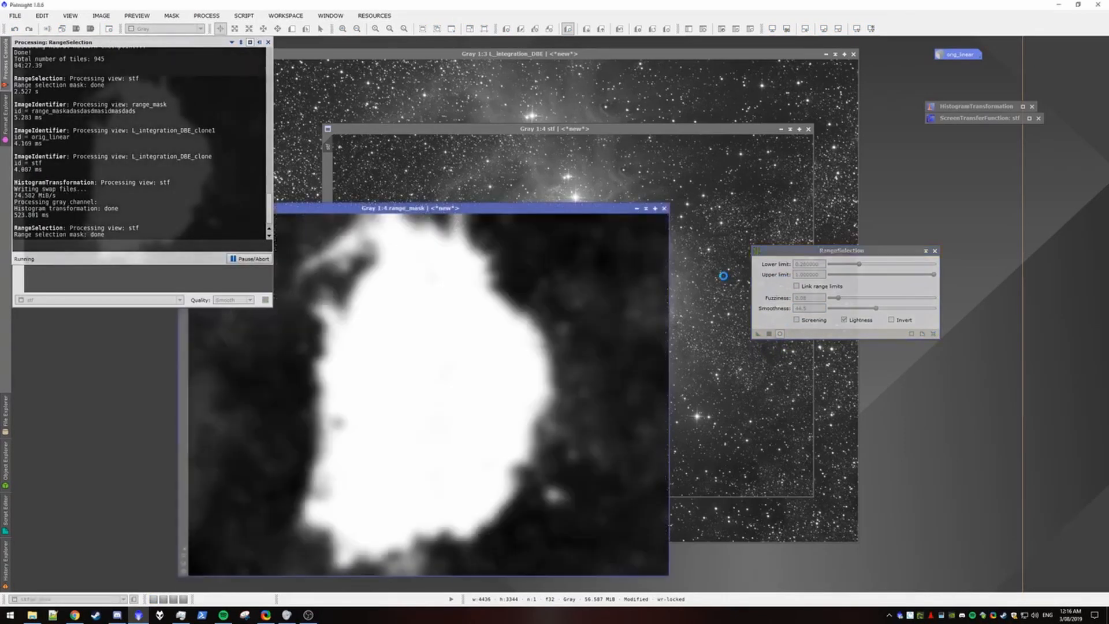
pyautogui.rightClick(496, 319)
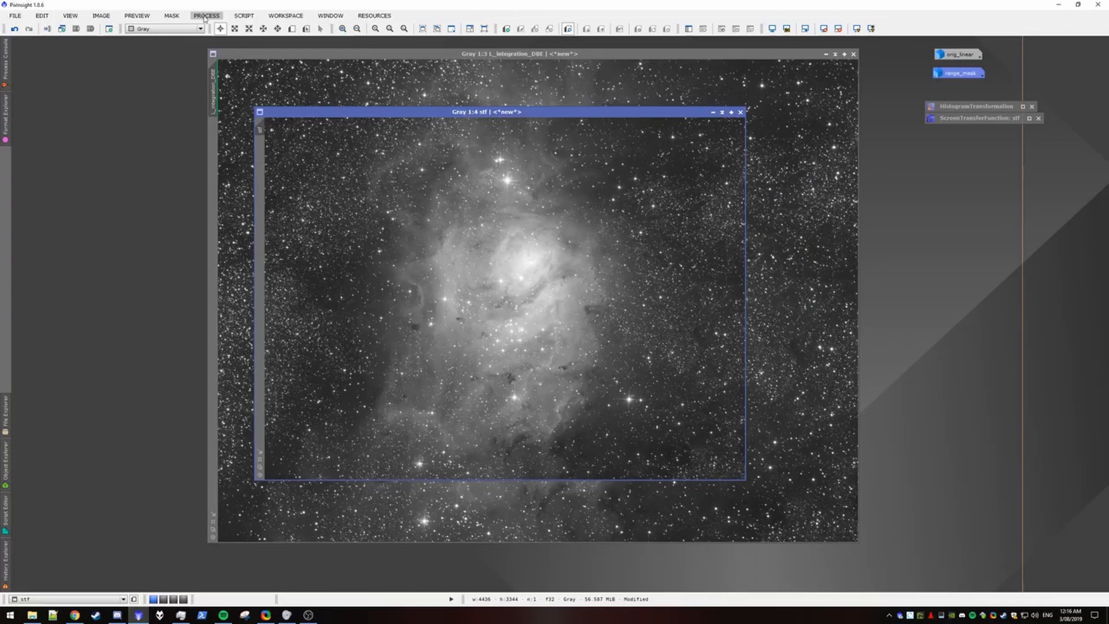
# Run StarNet with Create starmask on stf, inspect the stars, and minimize the result
pyautogui.click(205, 15)
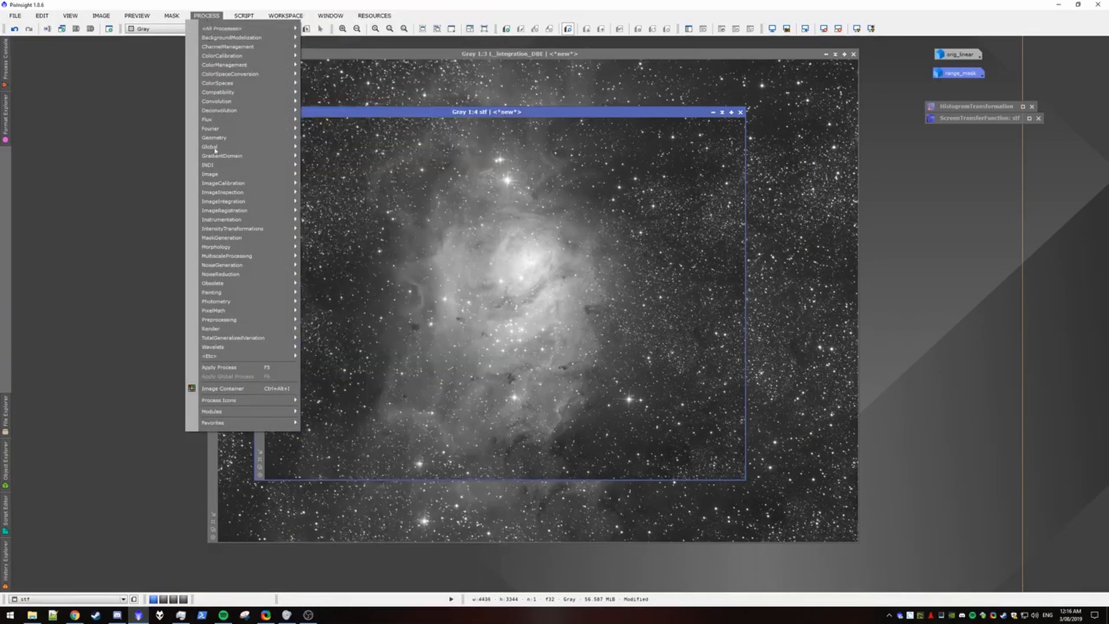
pyautogui.moveTo(209, 356)
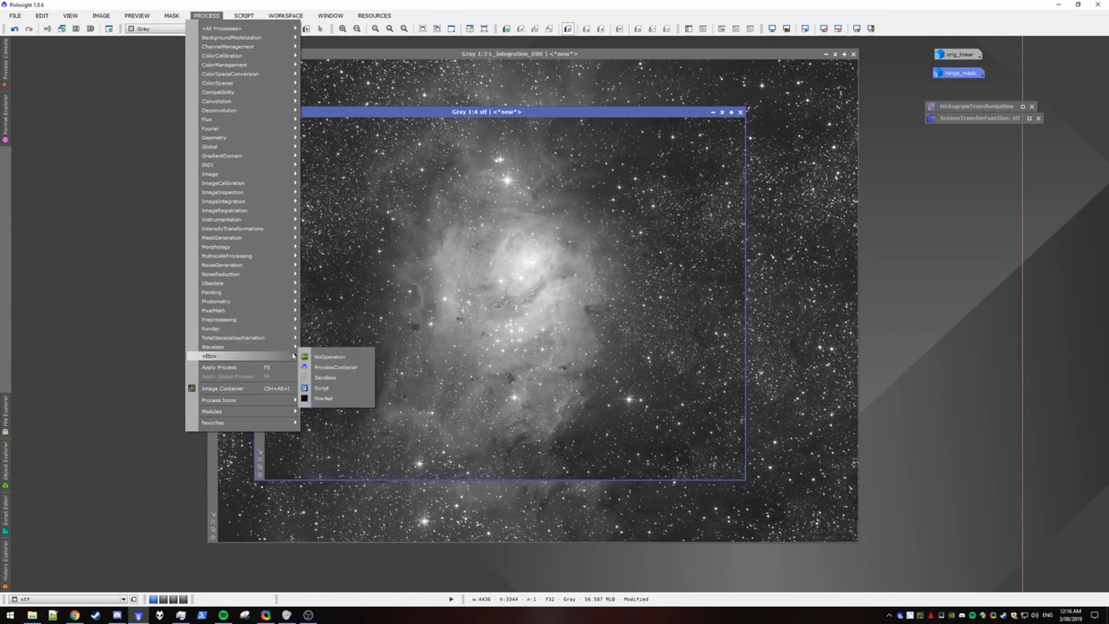
pyautogui.click(324, 397)
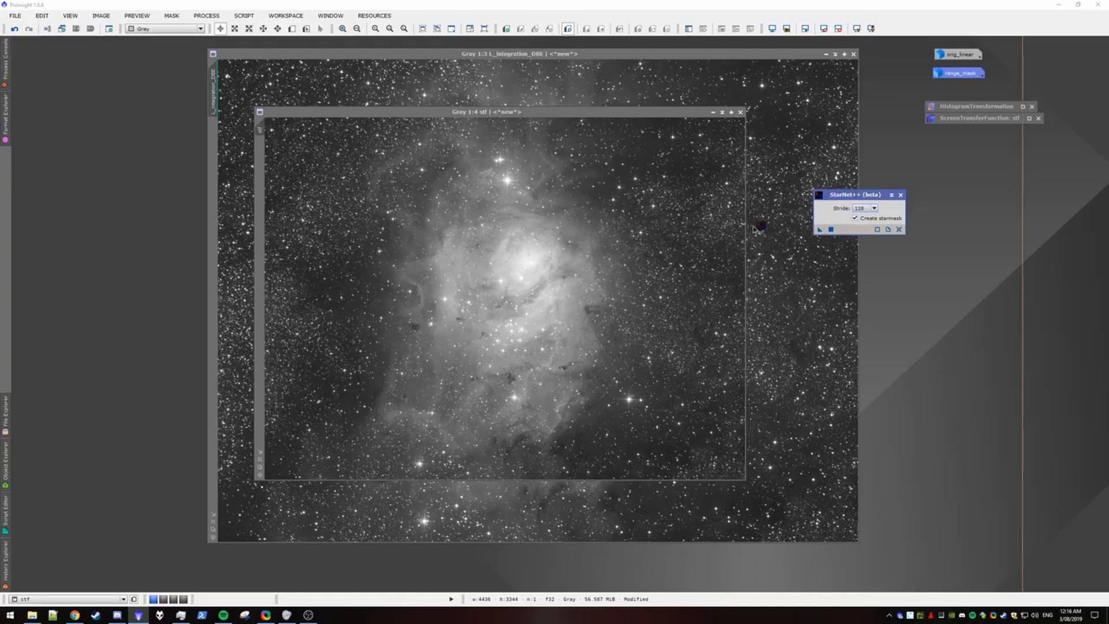
pyautogui.click(818, 228)
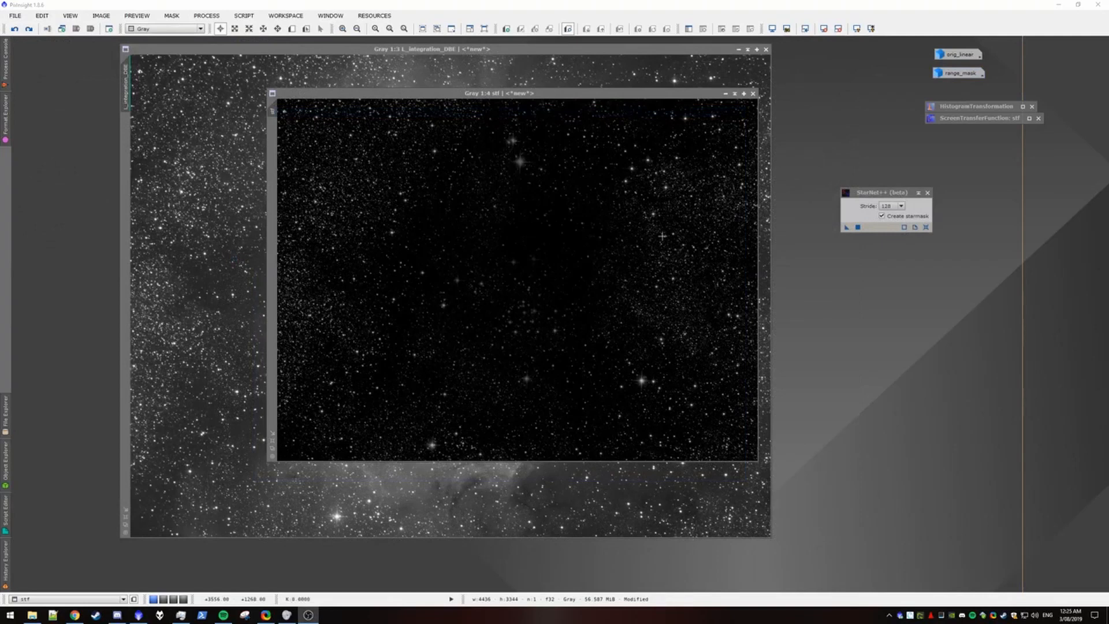
pyautogui.moveTo(705, 196)
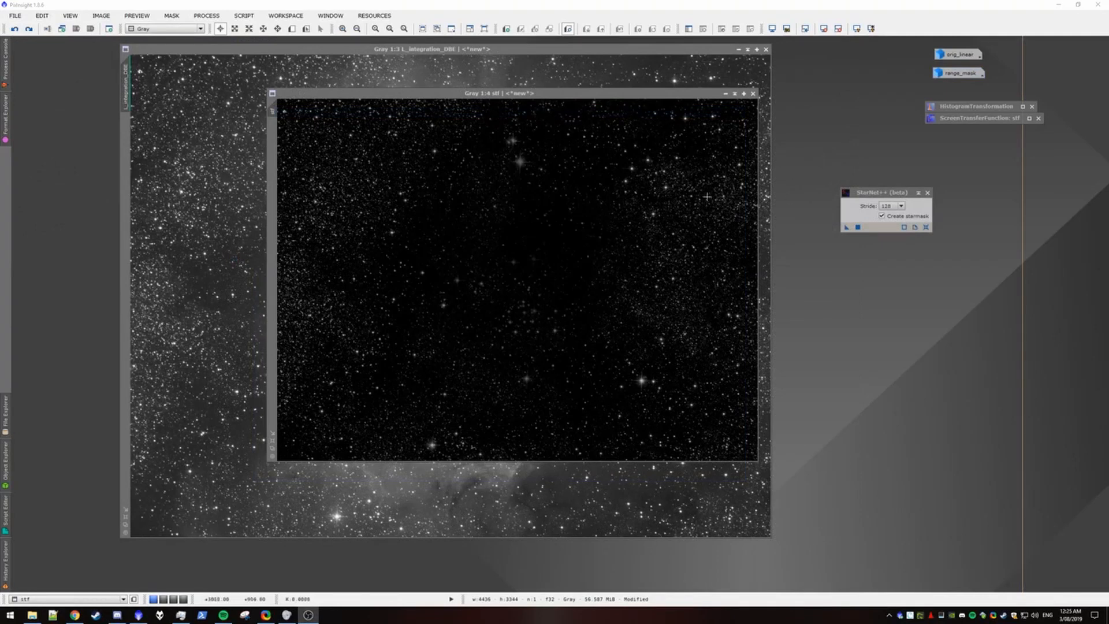
pyautogui.moveTo(583, 287)
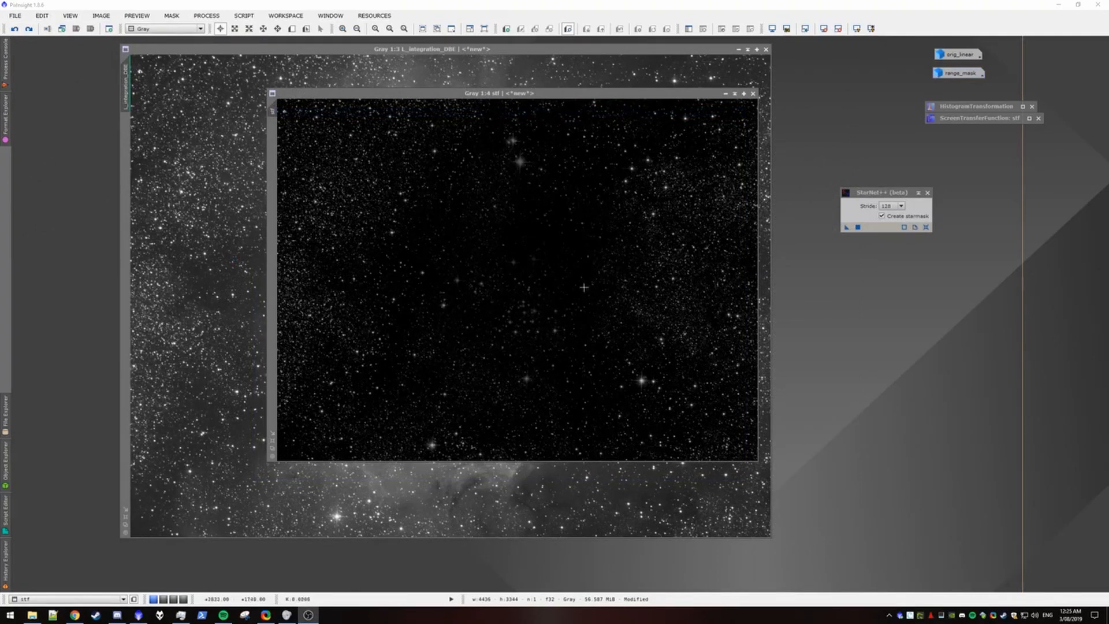
pyautogui.moveTo(496, 270)
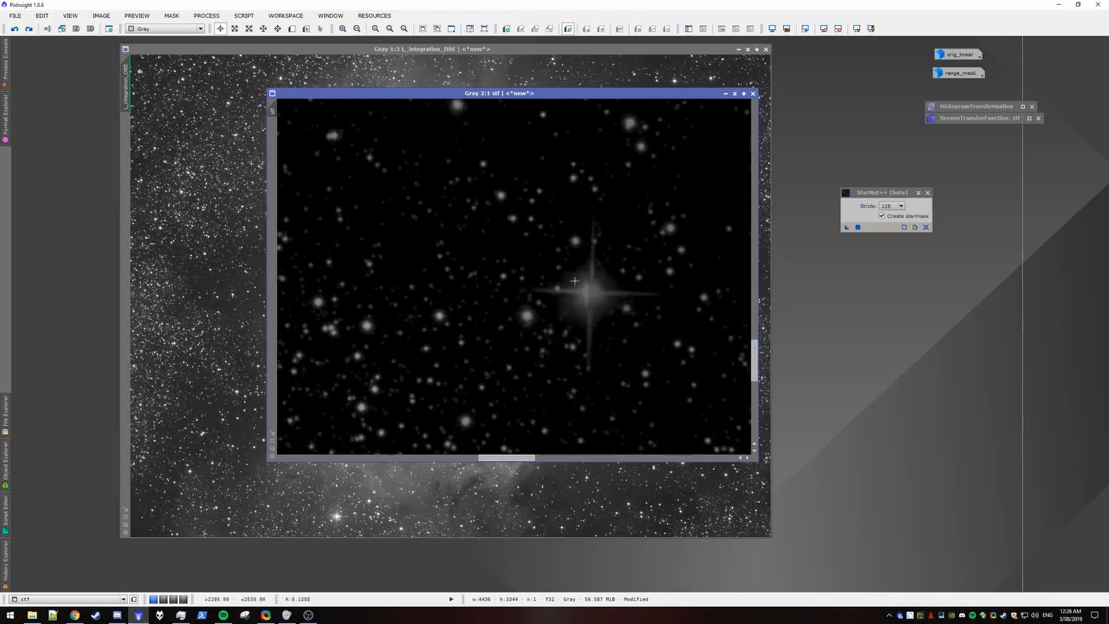
pyautogui.moveTo(566, 311)
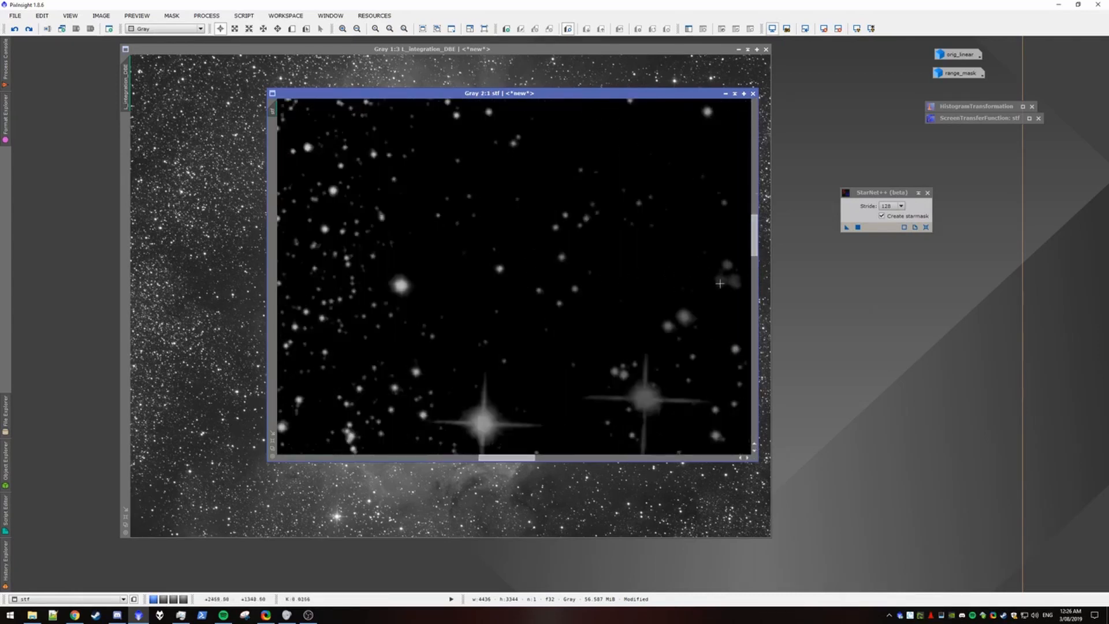
pyautogui.moveTo(678, 258)
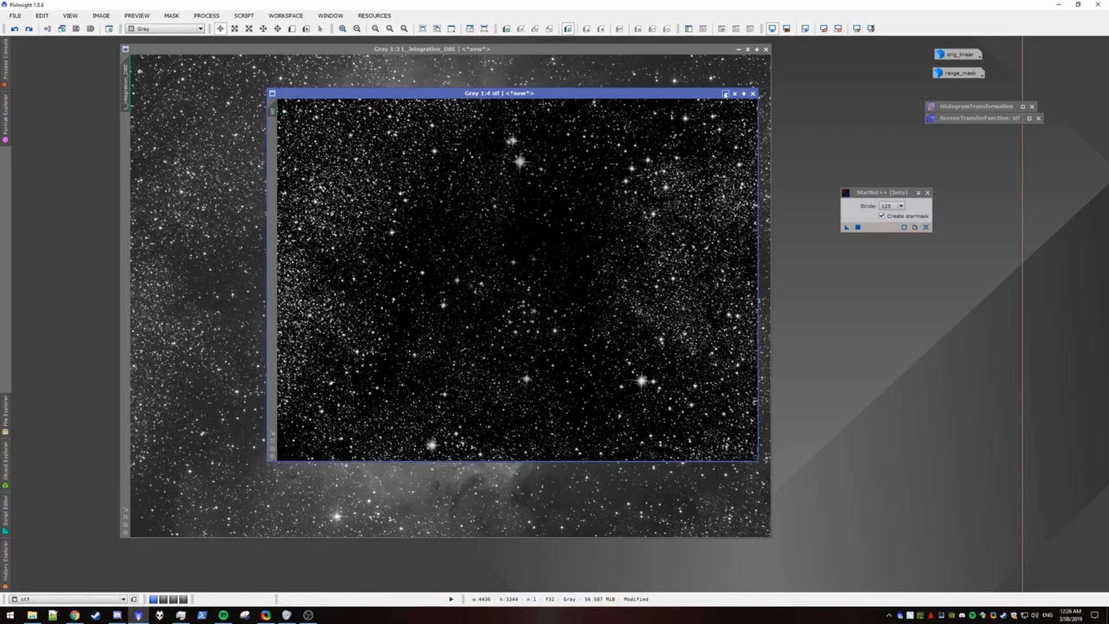
pyautogui.moveTo(725, 96)
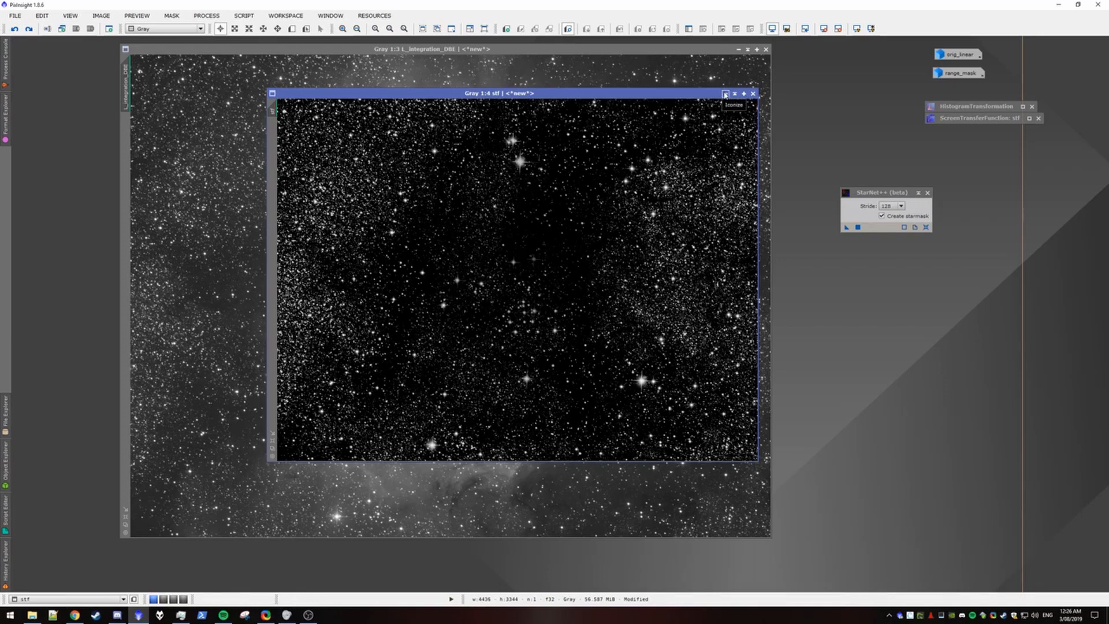
pyautogui.click(724, 94)
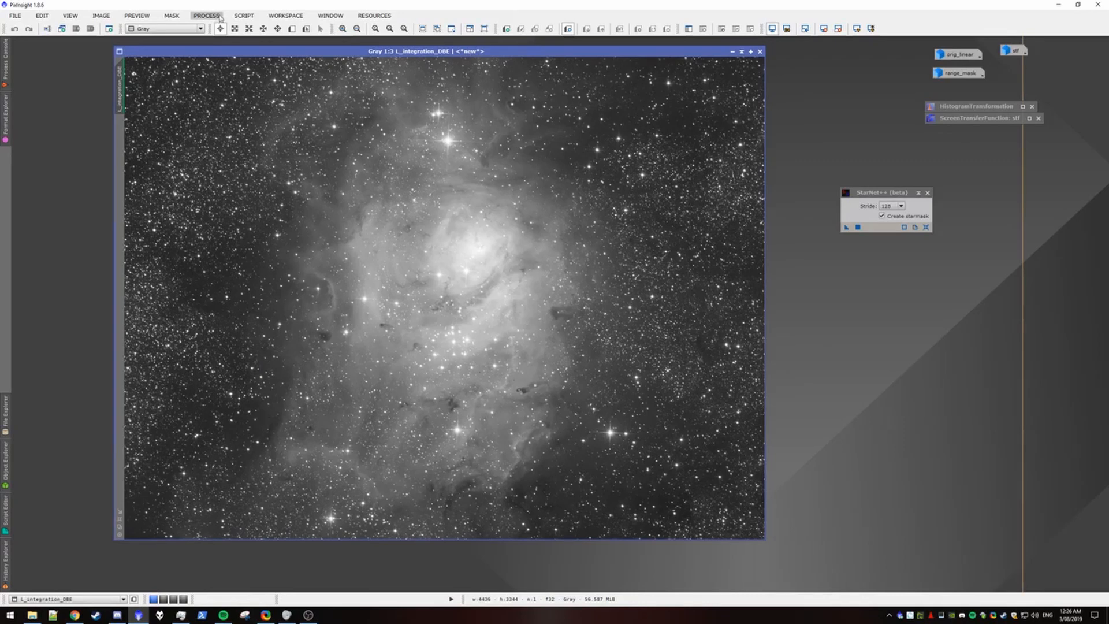
# Measure the stars with the PSFImage script and create the psf view from them
pyautogui.click(244, 15)
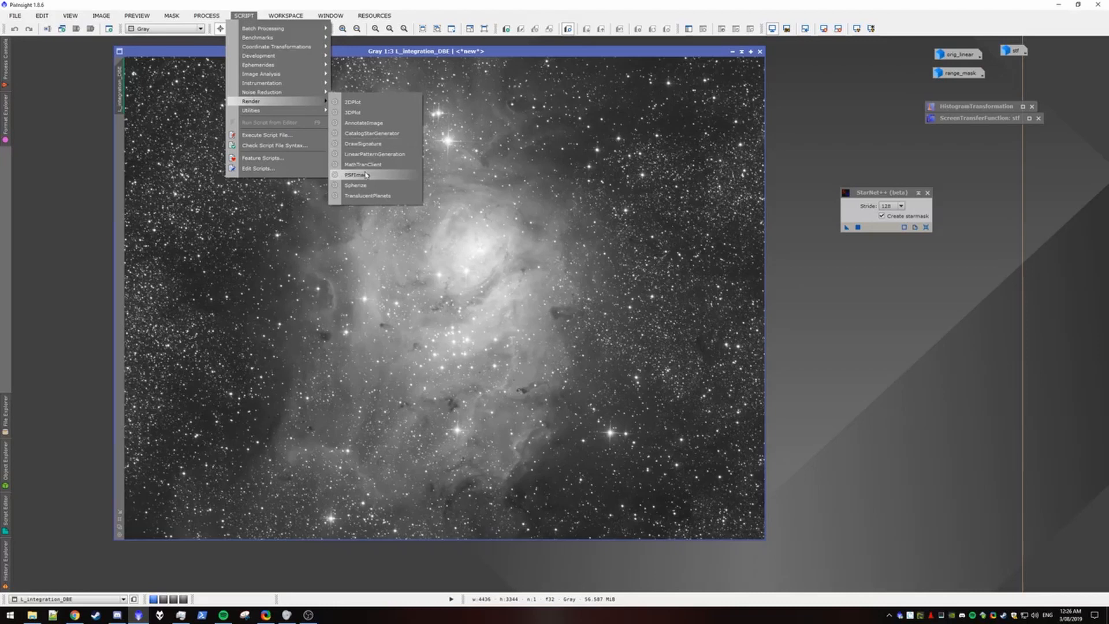
pyautogui.click(354, 175)
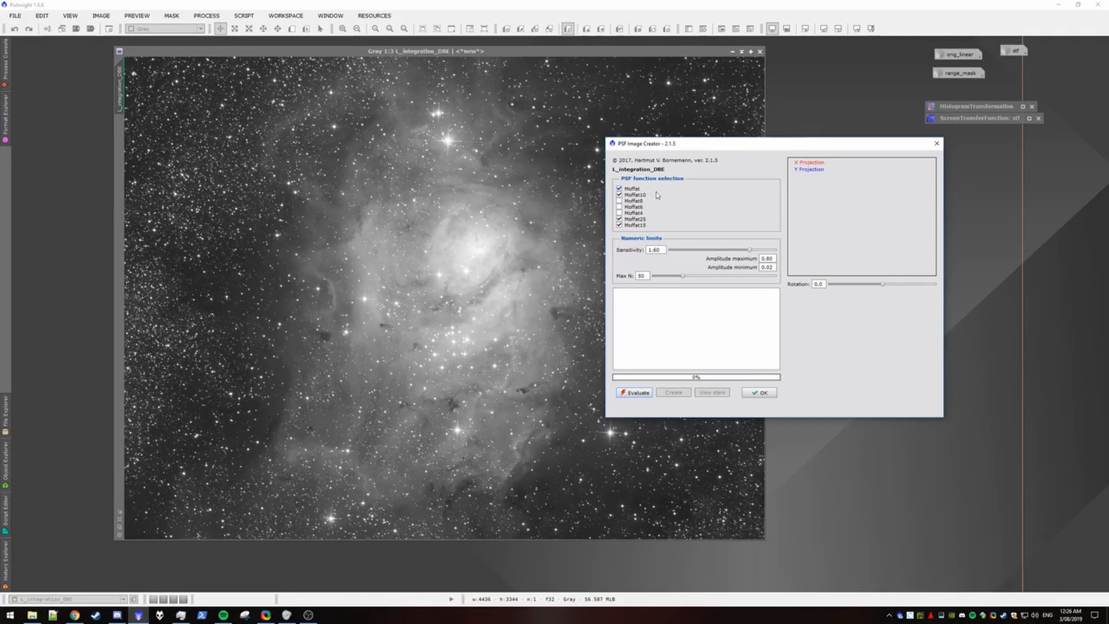
pyautogui.moveTo(750, 254)
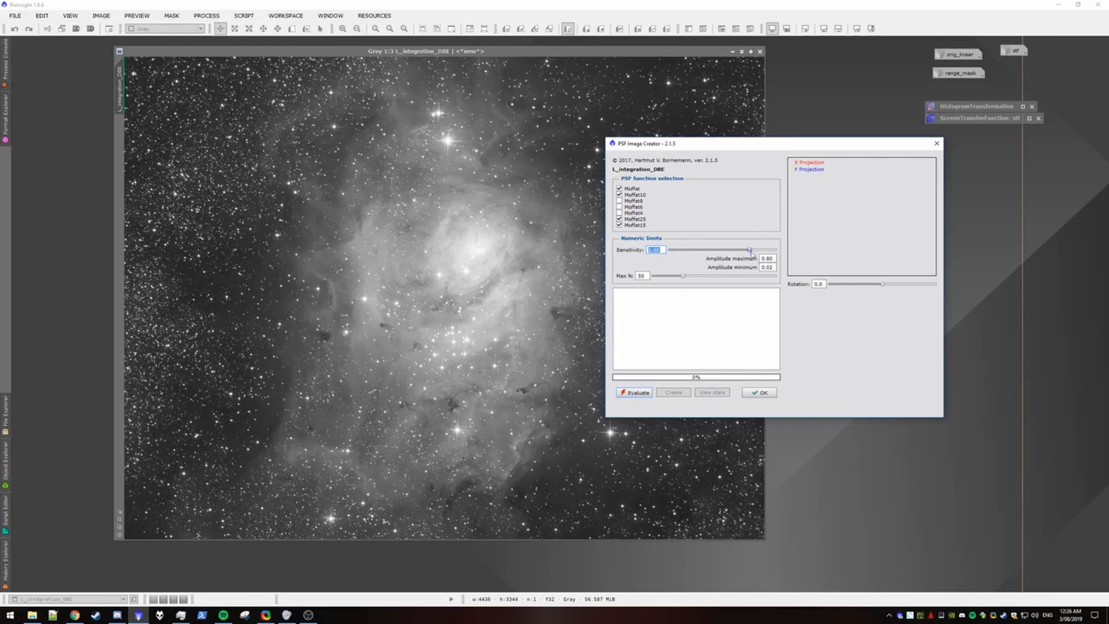
pyautogui.moveTo(750, 250)
pyautogui.write('1.8')
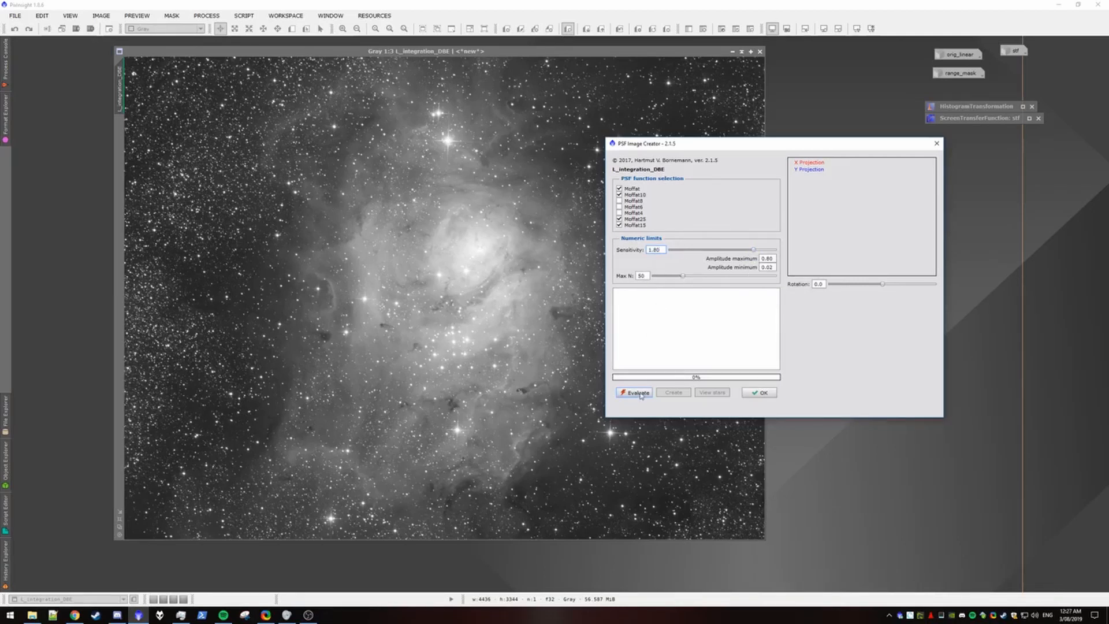
pyautogui.click(634, 393)
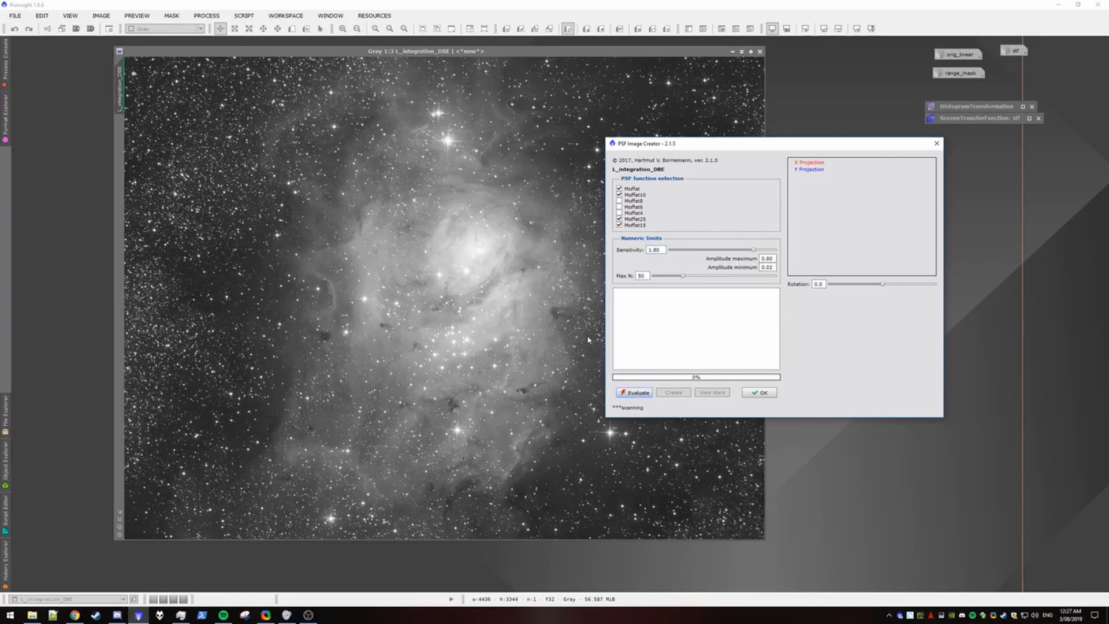
pyautogui.click(633, 393)
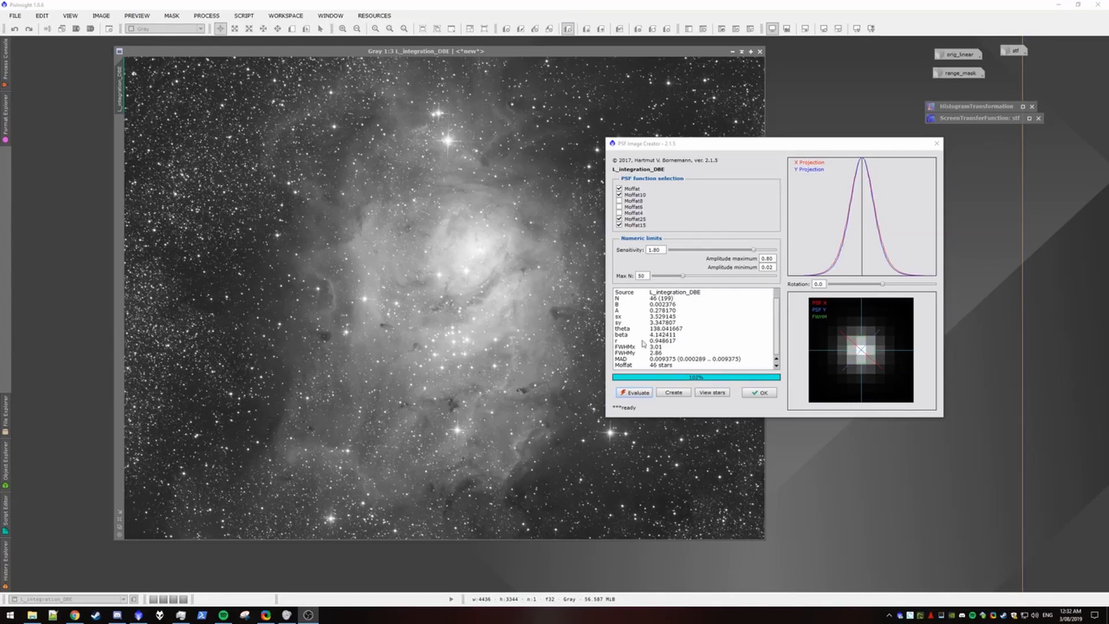
pyautogui.moveTo(770, 411)
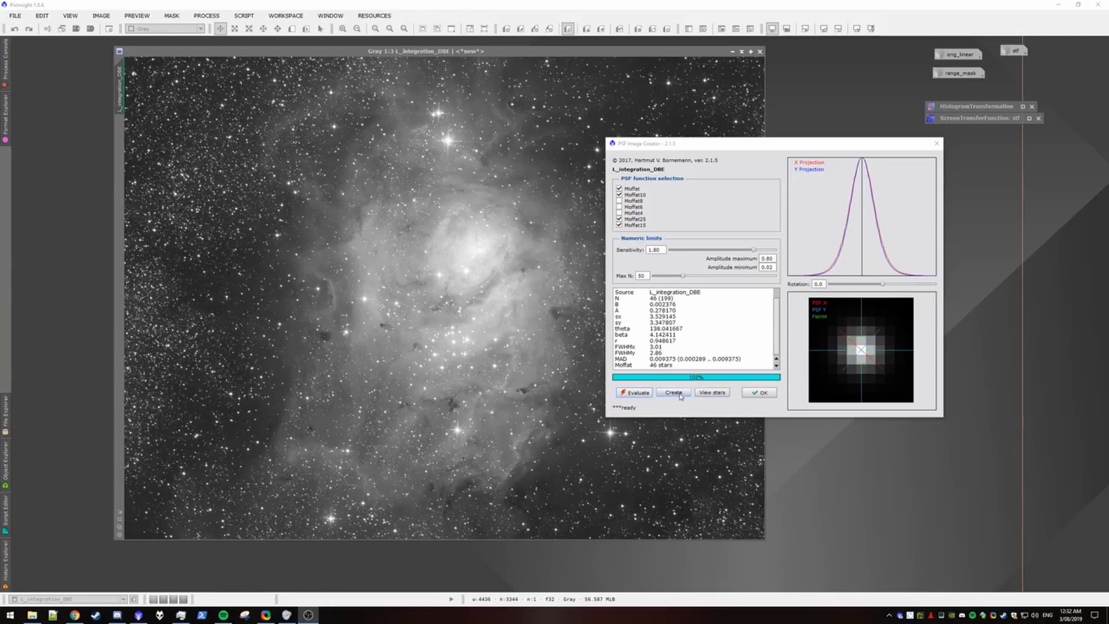
pyautogui.click(671, 393)
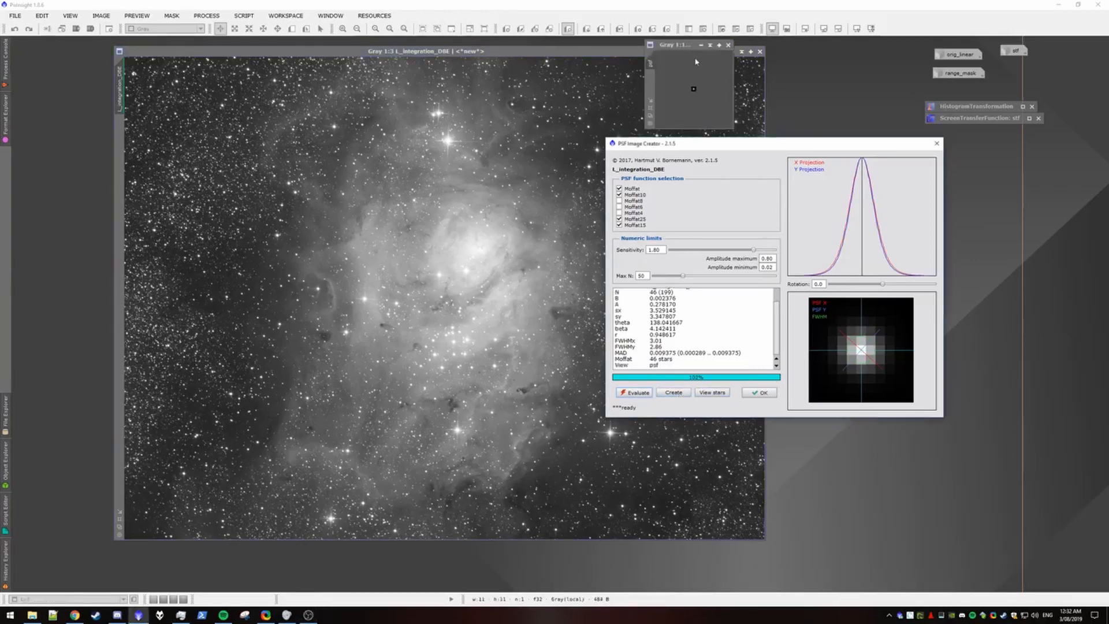
pyautogui.moveTo(696, 106)
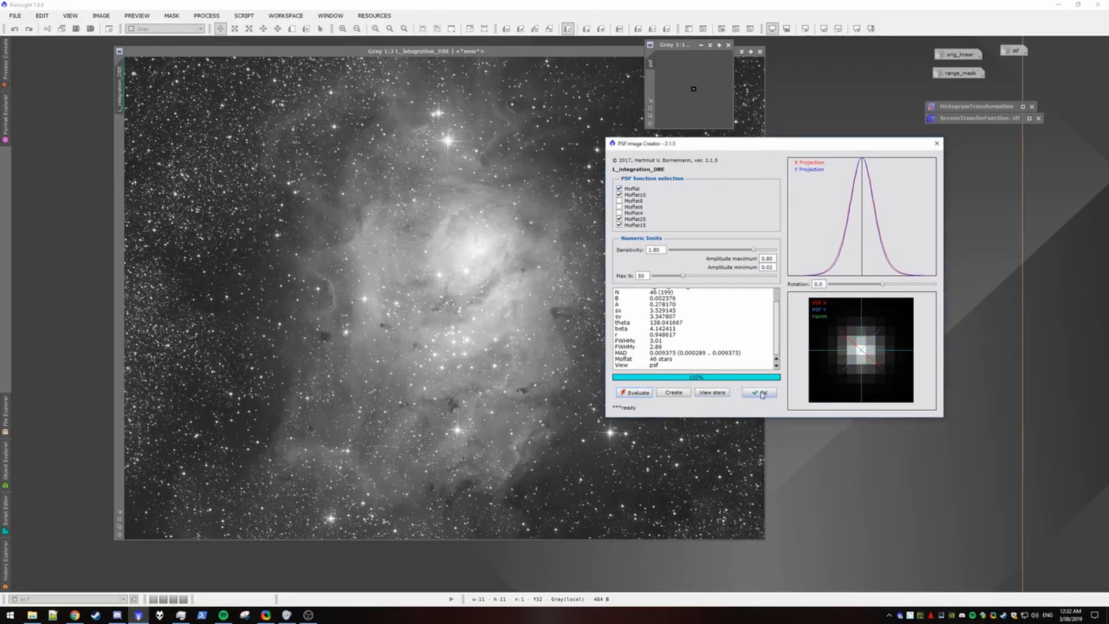
pyautogui.click(759, 393)
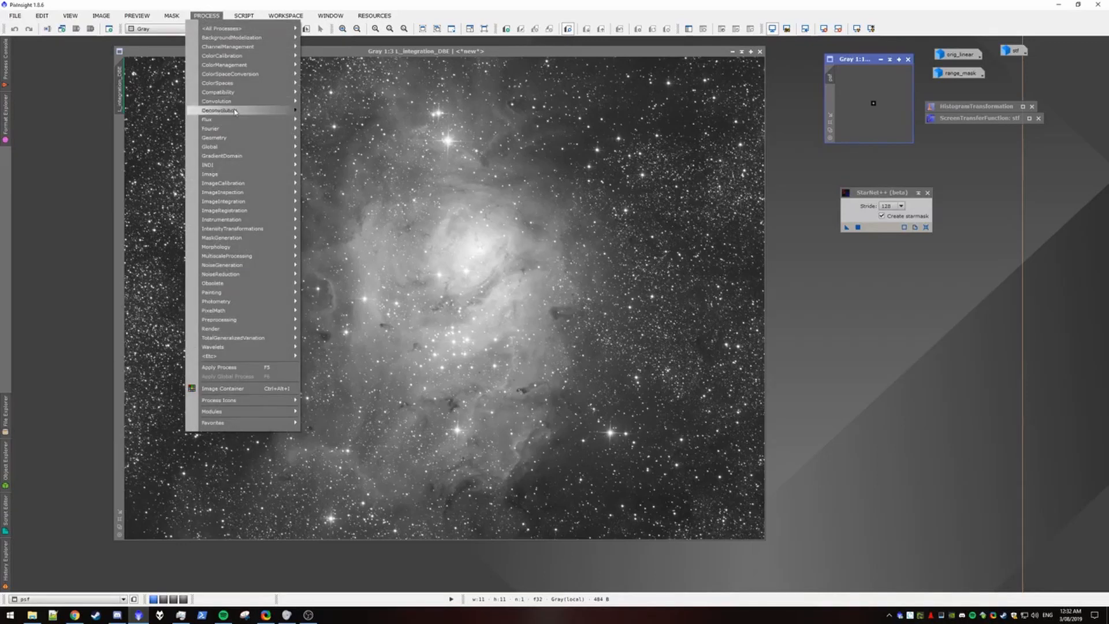
# Configure Deconvolution with psf as external PSF, 30 iterations and tuned wavelet noise reduction
pyautogui.click(220, 111)
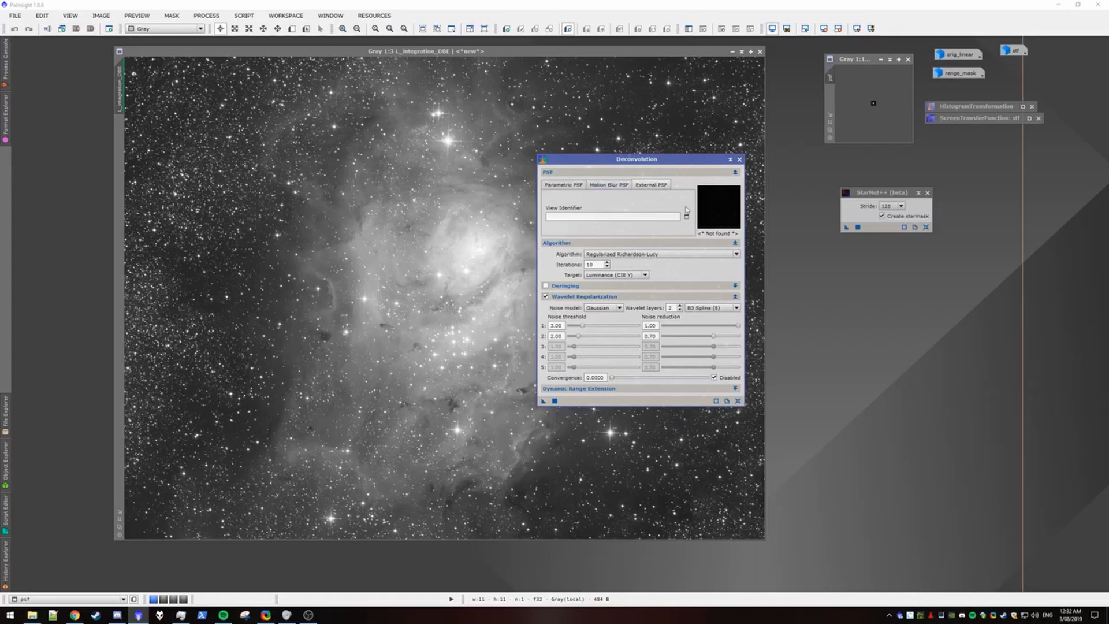
pyautogui.click(685, 216)
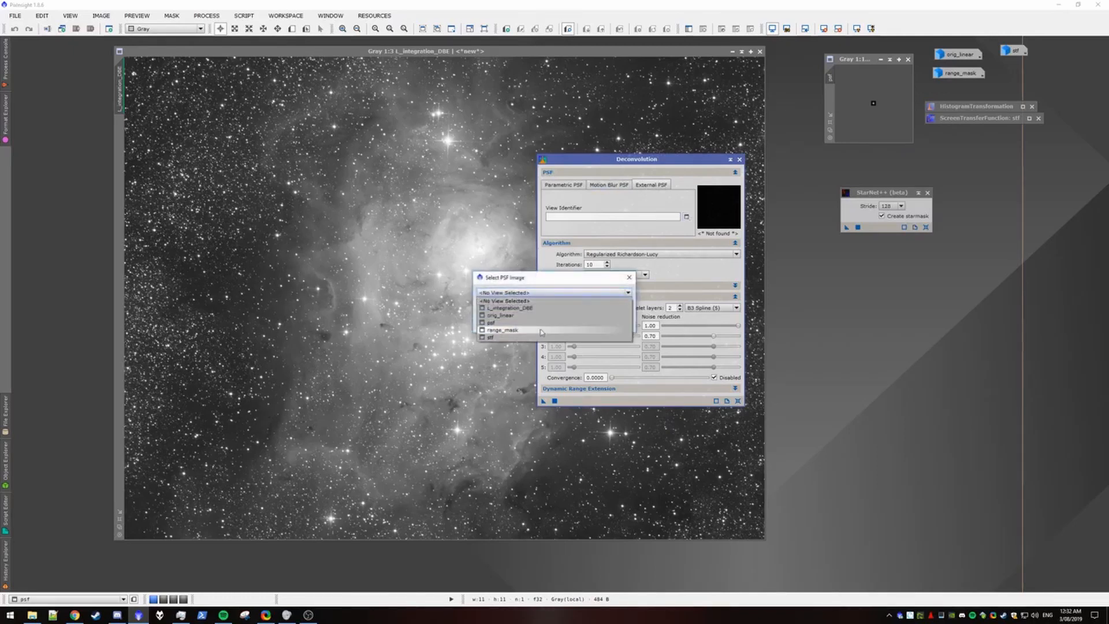
pyautogui.click(491, 323)
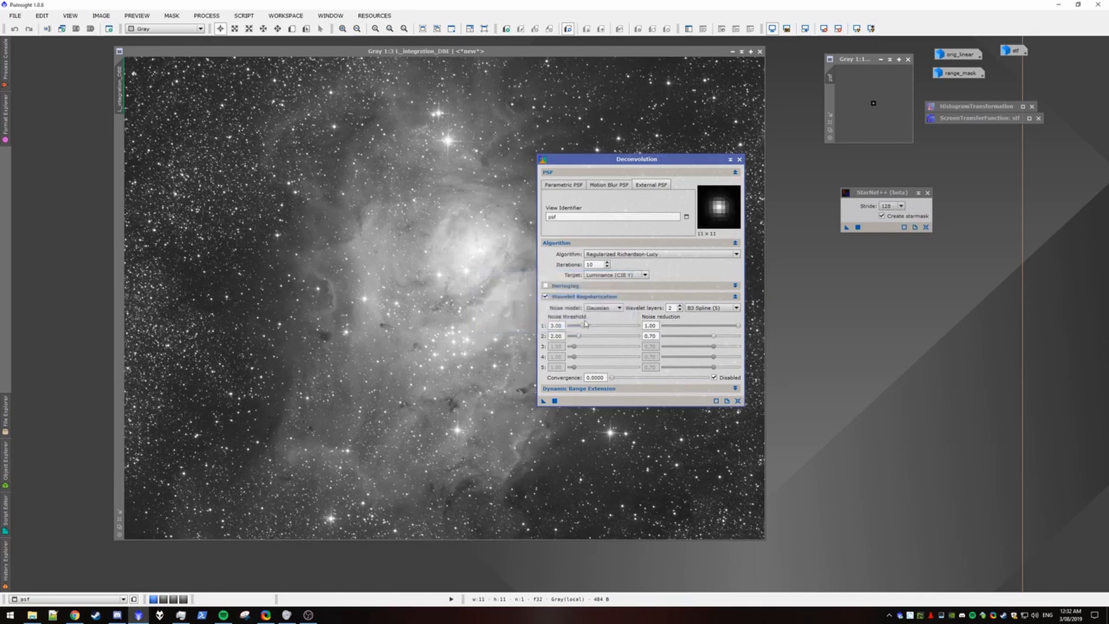
pyautogui.moveTo(716, 219)
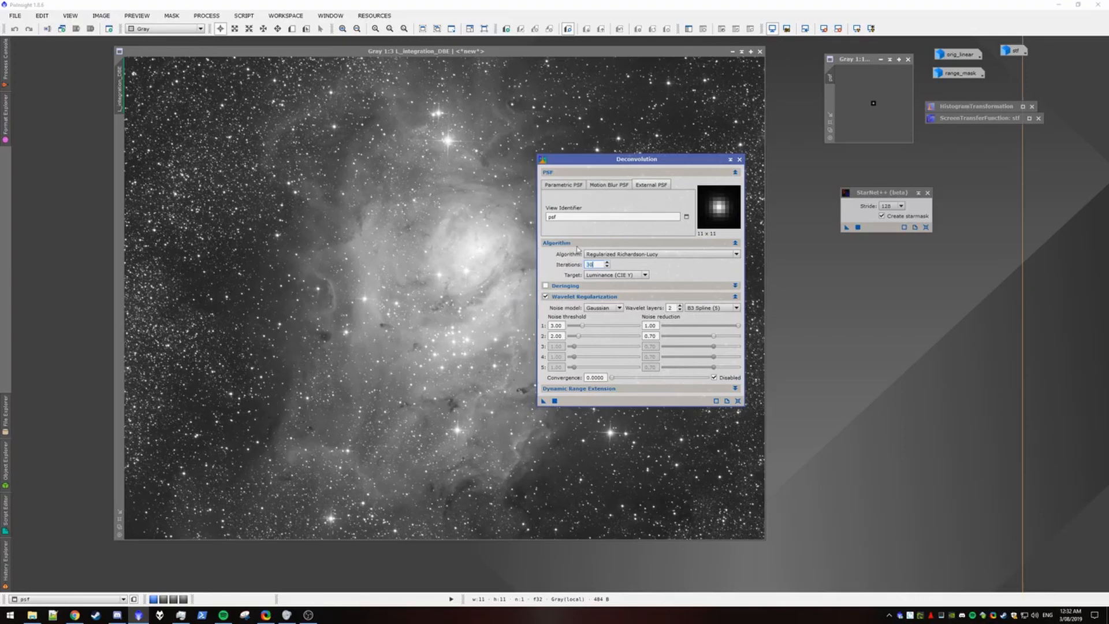
pyautogui.click(732, 326)
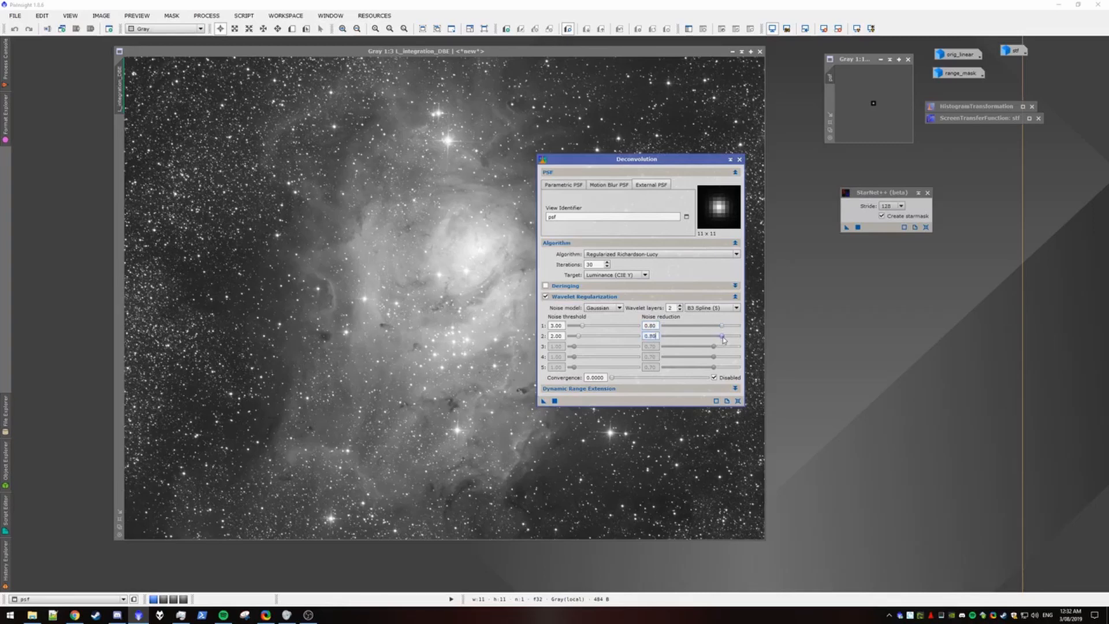
pyautogui.click(679, 305)
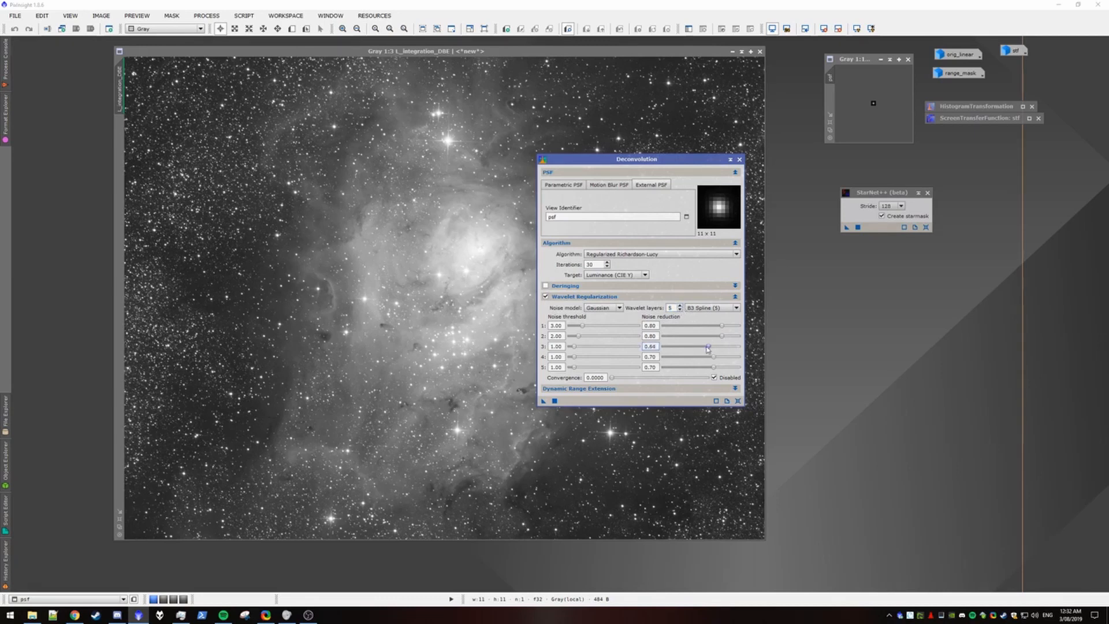
pyautogui.click(710, 357)
pyautogui.write('6')
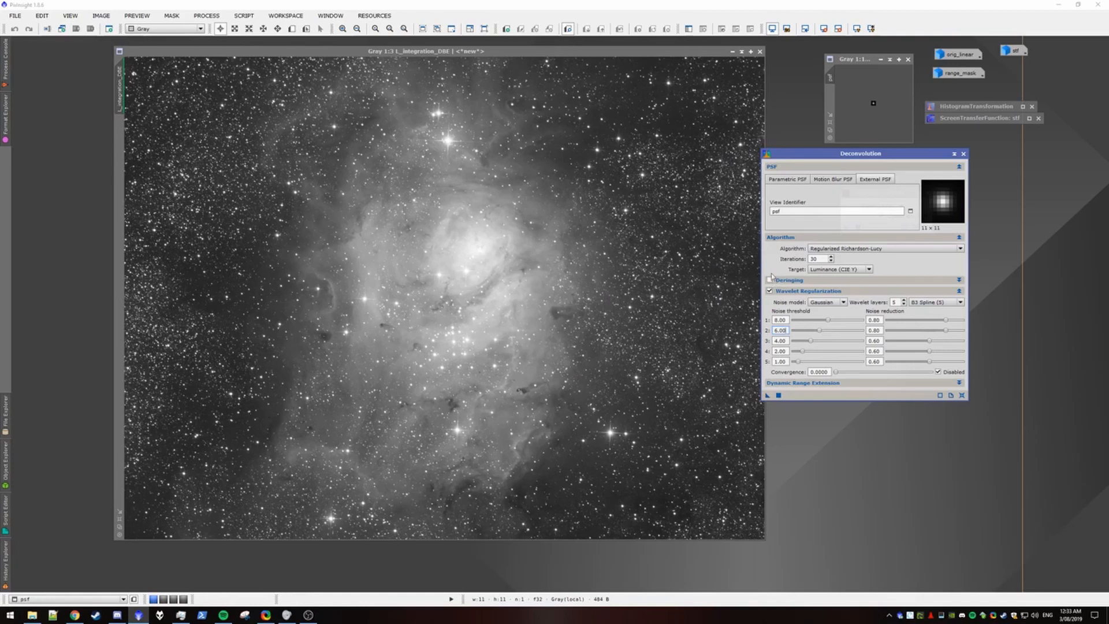
pyautogui.moveTo(636, 256)
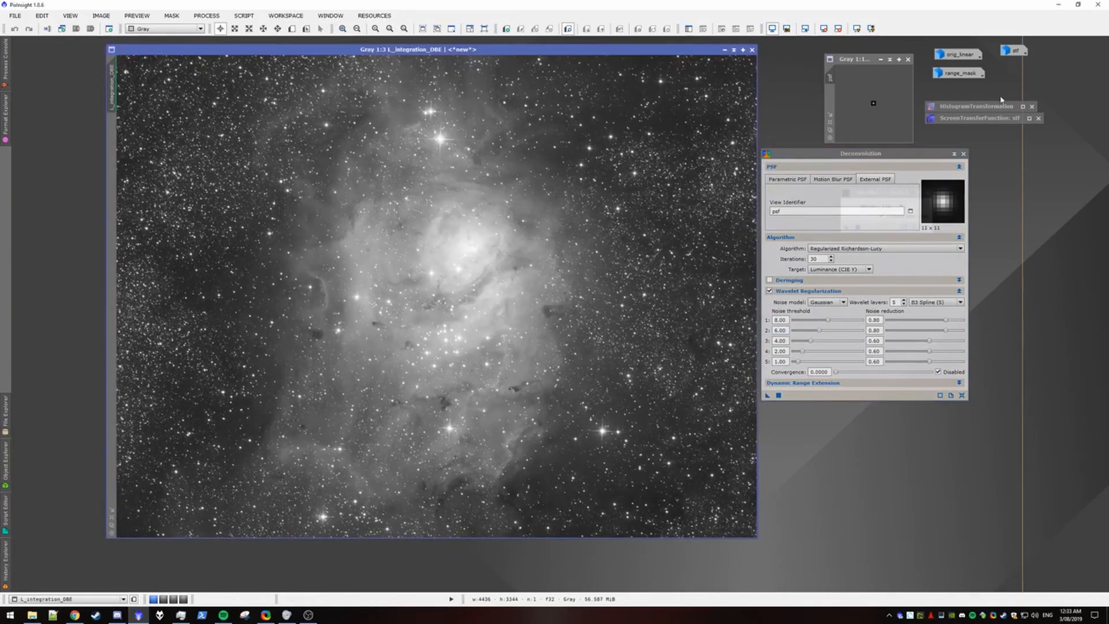
# Create Preview01 on the luminance image at the nebula's left edge for a deconvolution trial
pyautogui.click(957, 73)
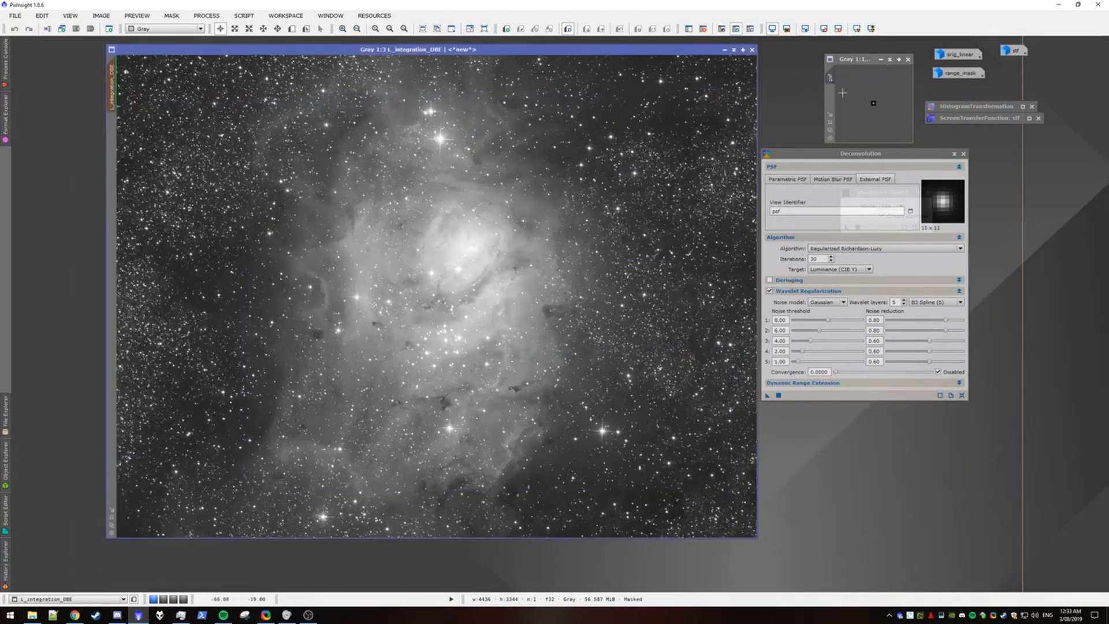
pyautogui.click(291, 28)
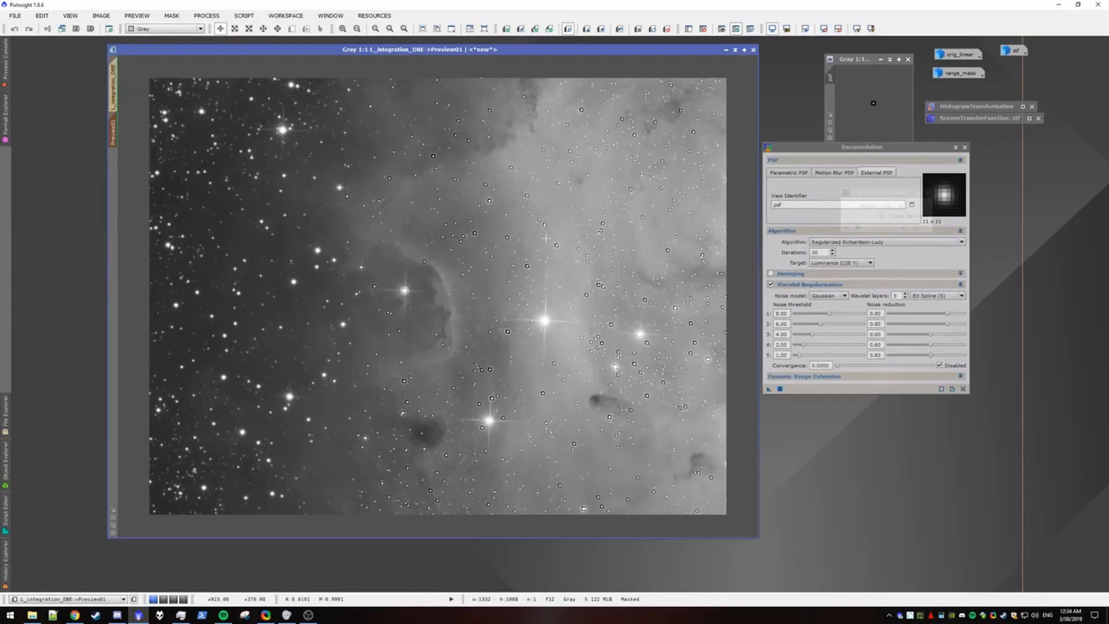
pyautogui.moveTo(539, 237)
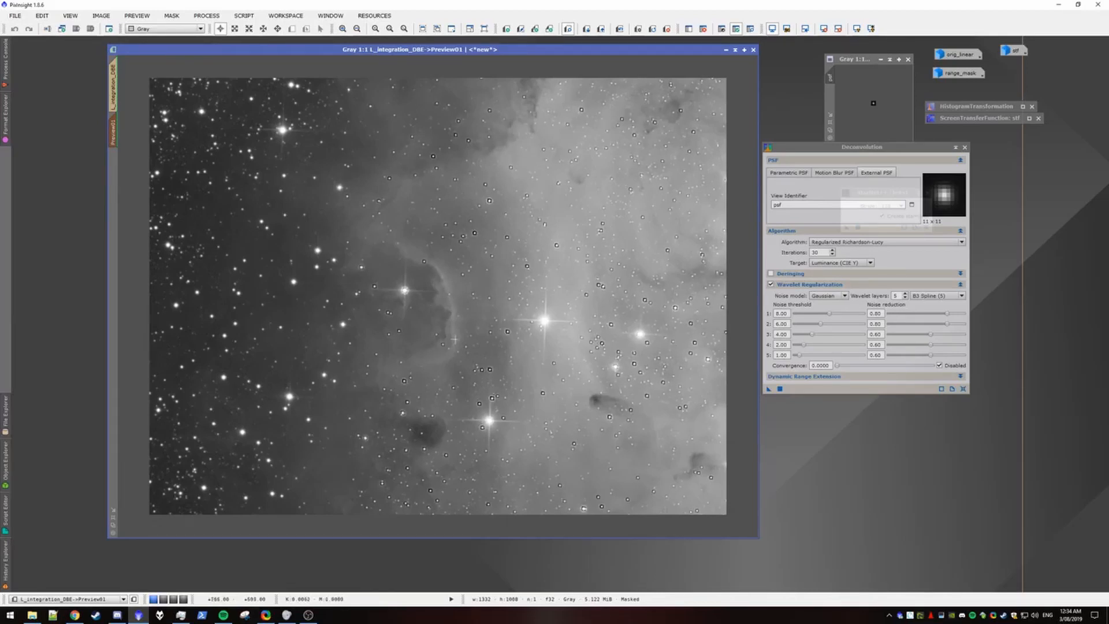
pyautogui.moveTo(427, 338)
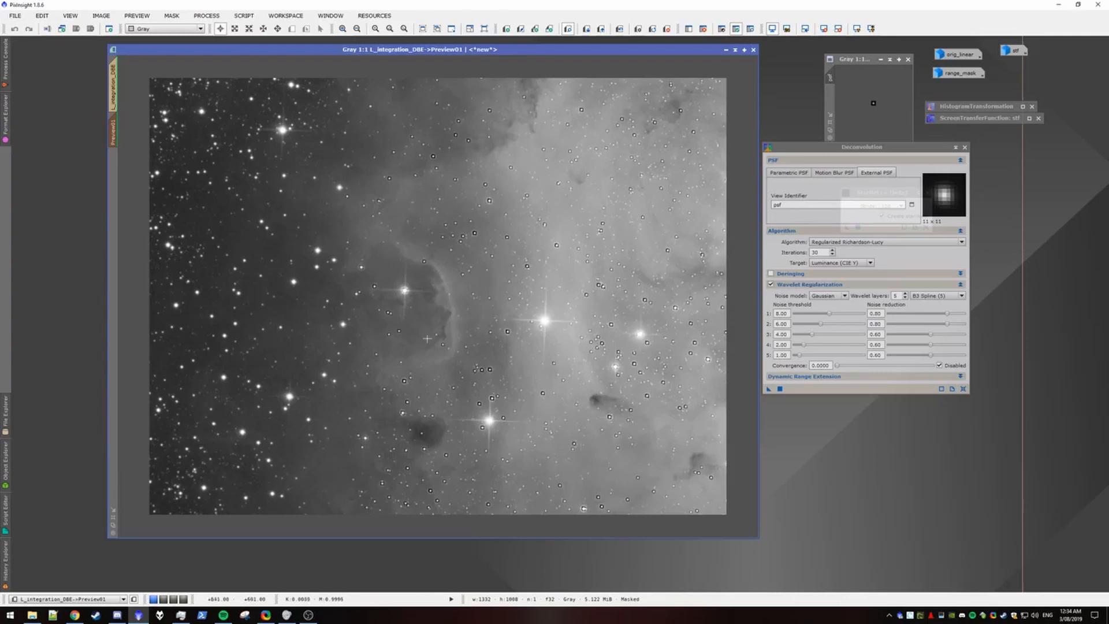
pyautogui.moveTo(536, 99)
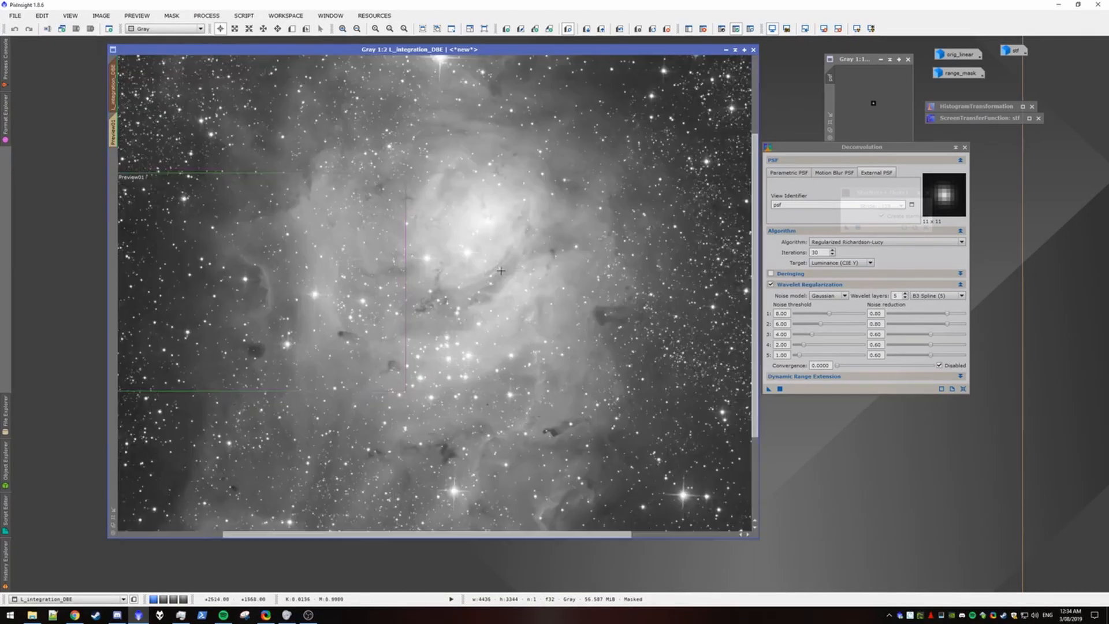
# Deconvolve Preview02 over the central dark lanes and compare it against the original at 2:1
pyautogui.scroll(-3)
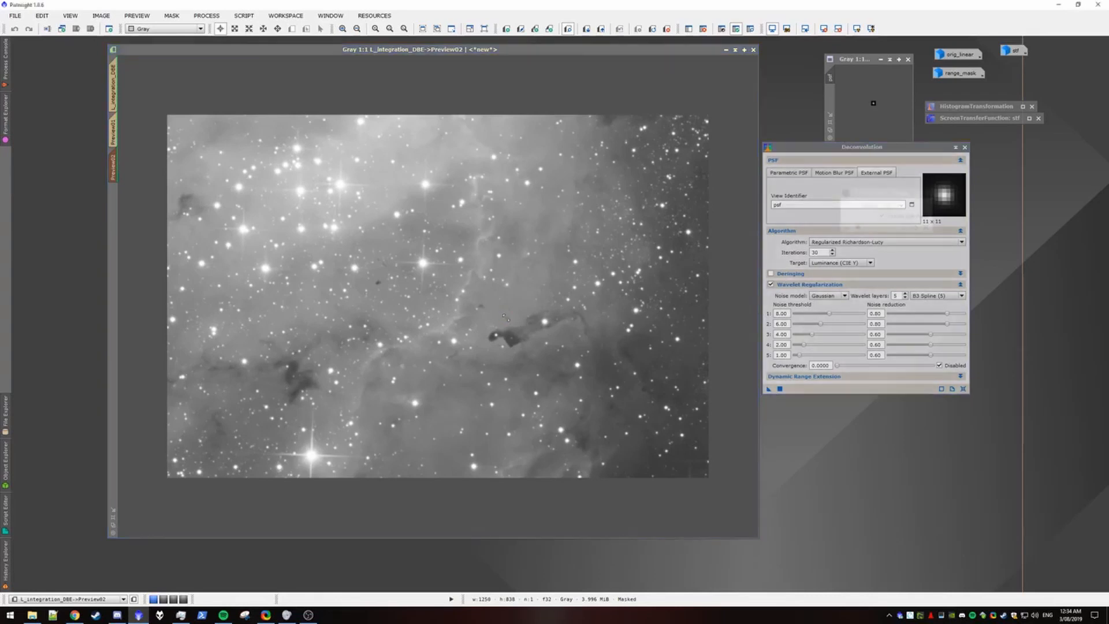
pyautogui.click(766, 389)
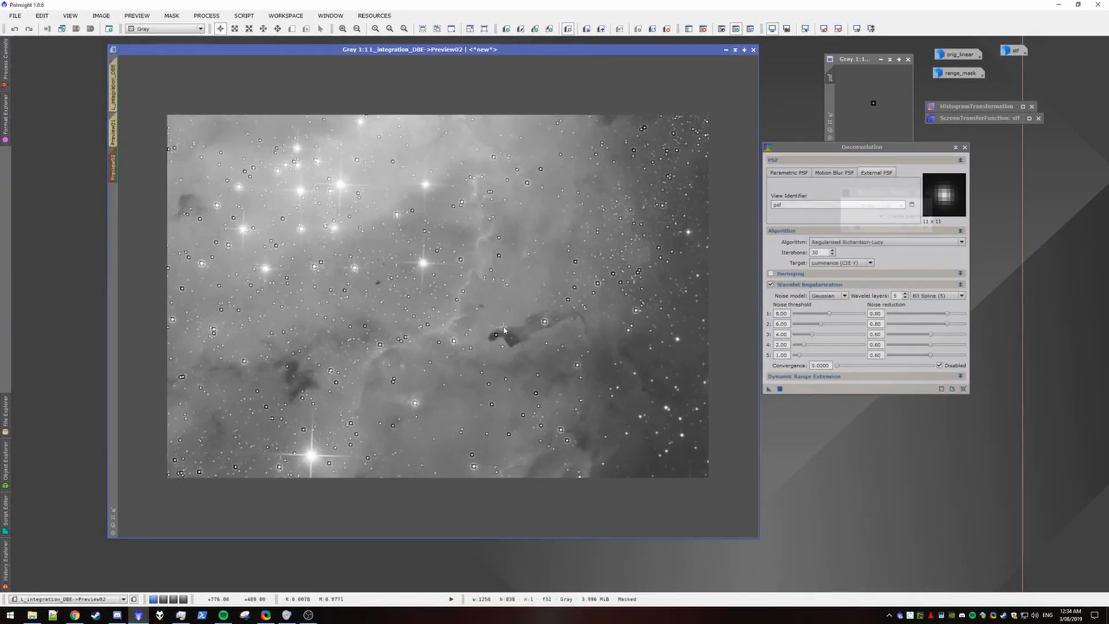
pyautogui.click(767, 390)
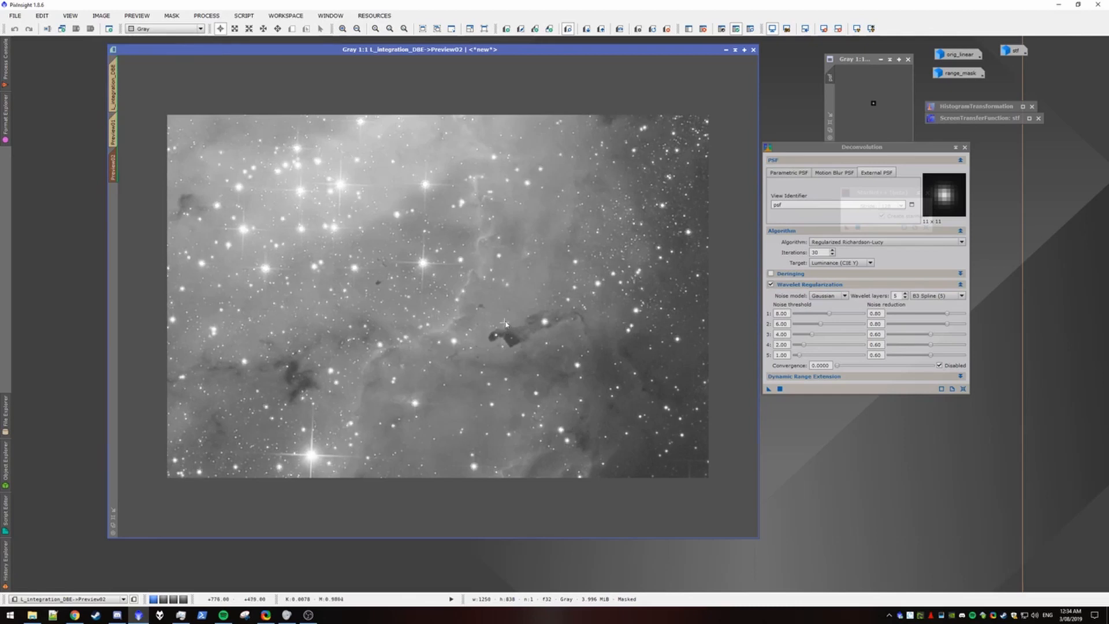
pyautogui.moveTo(512, 316)
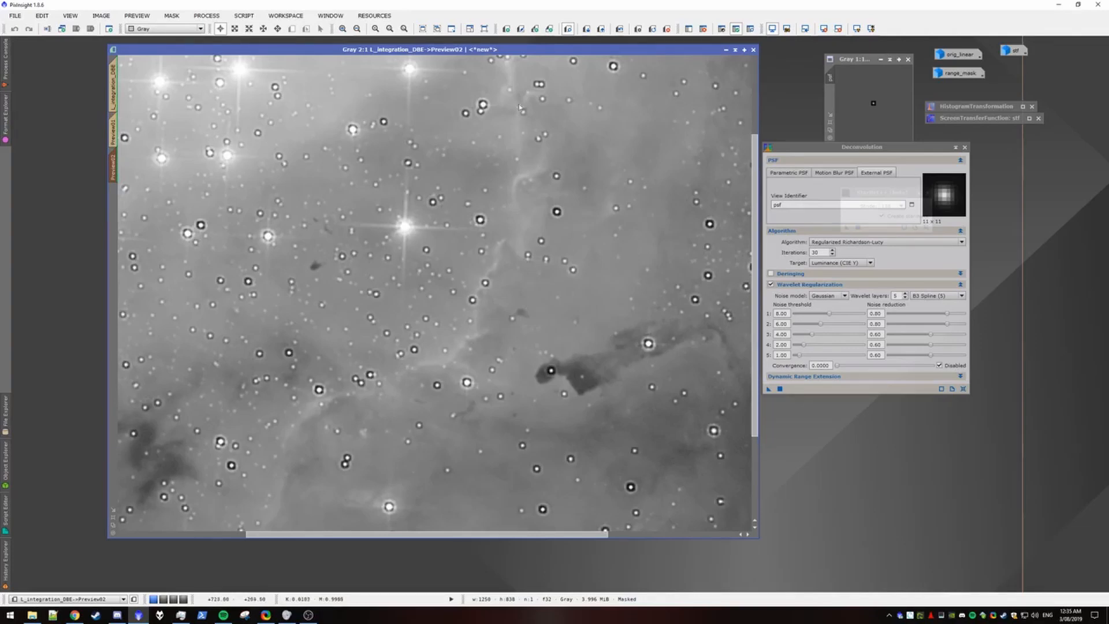
pyautogui.scroll(-3)
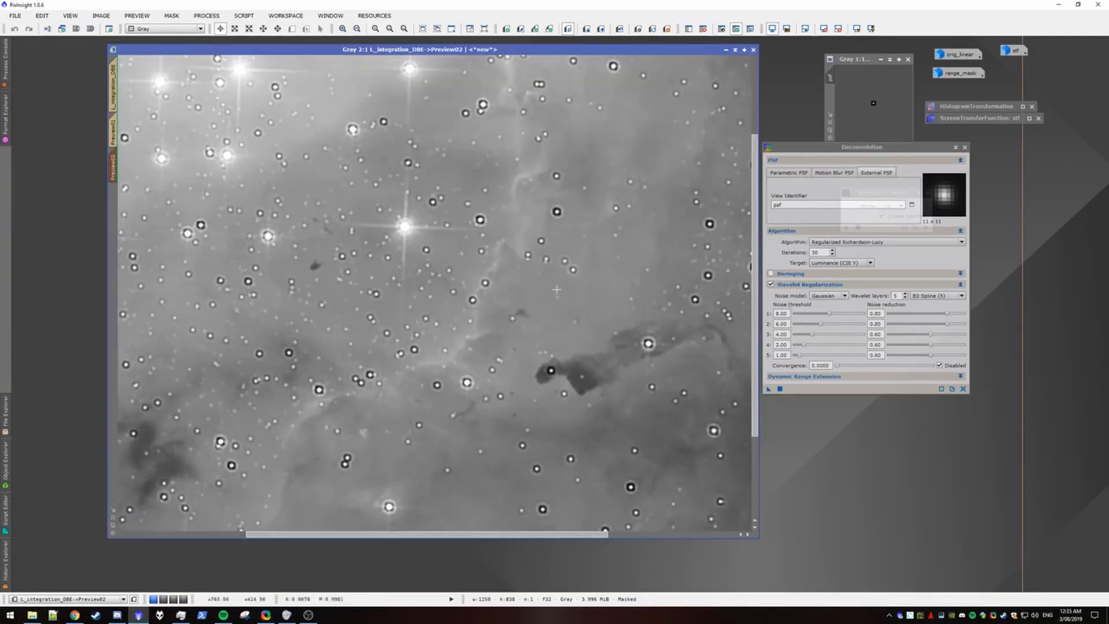
pyautogui.moveTo(557, 312)
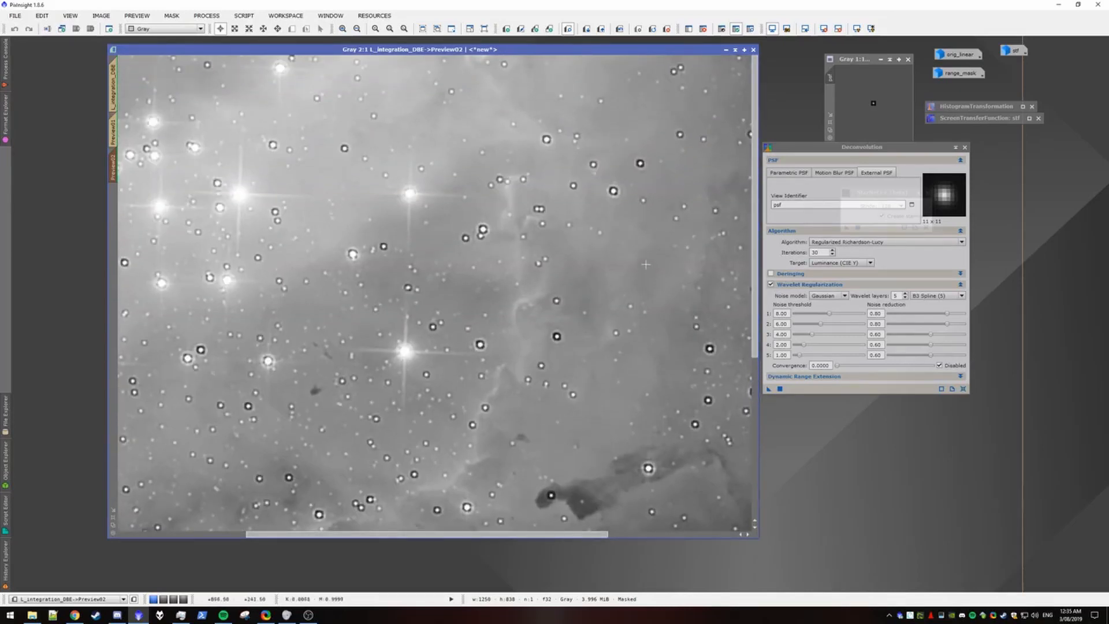
pyautogui.moveTo(459, 141)
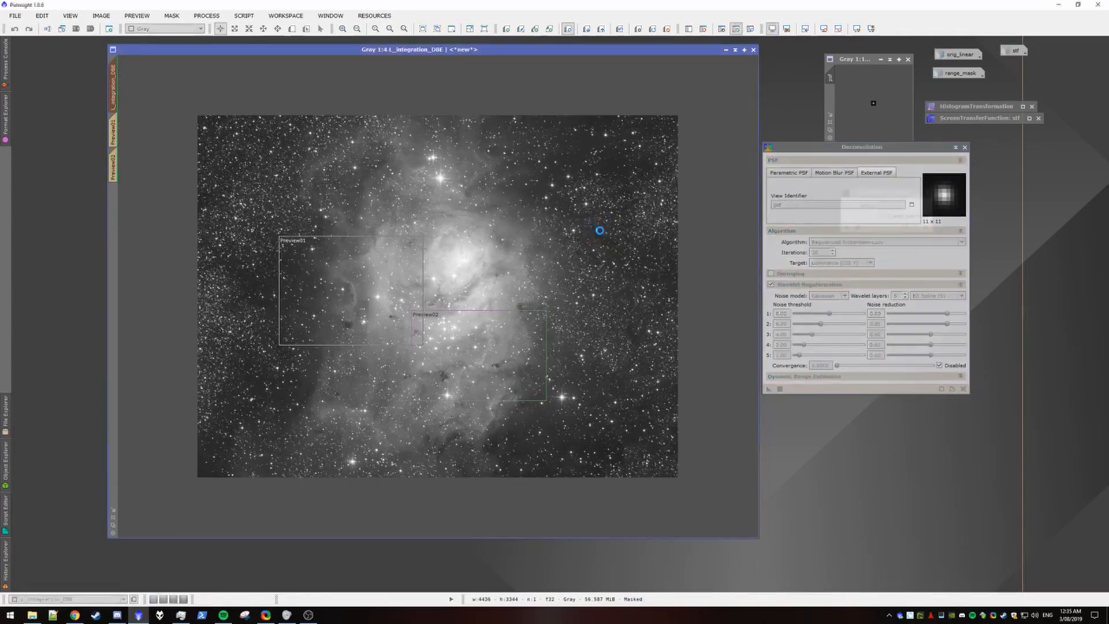
# Apply the tuned deconvolution to the entire Lagoon Nebula luminance image
pyautogui.click(766, 388)
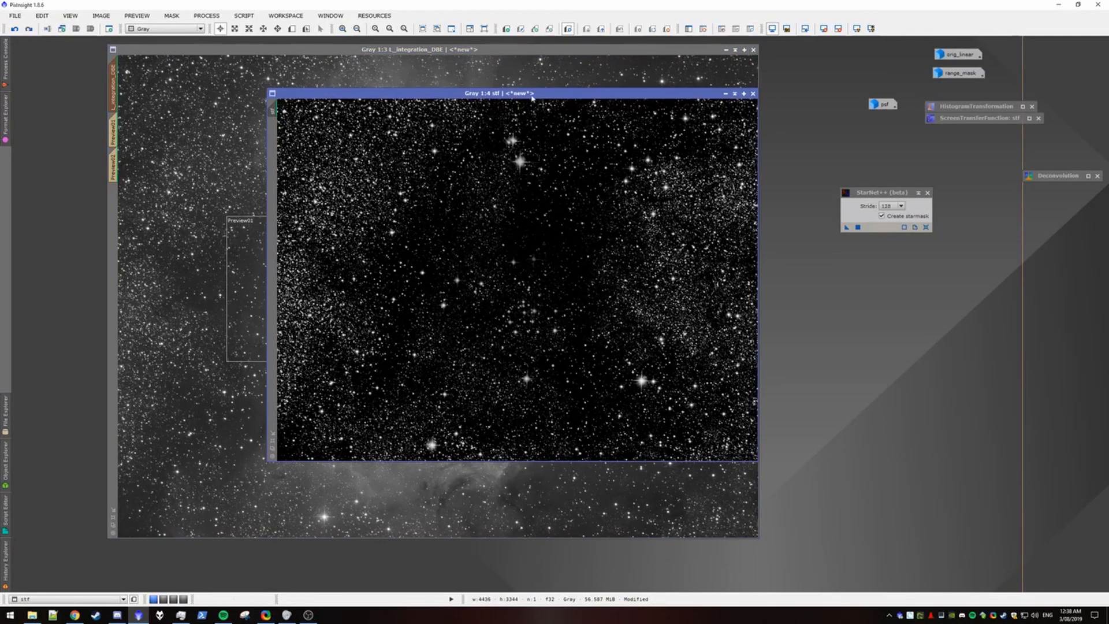
# Binarize the stf star mask at threshold 0.02 into a solid black-and-white mask
pyautogui.moveTo(483, 92); pyautogui.dragTo(526, 128)
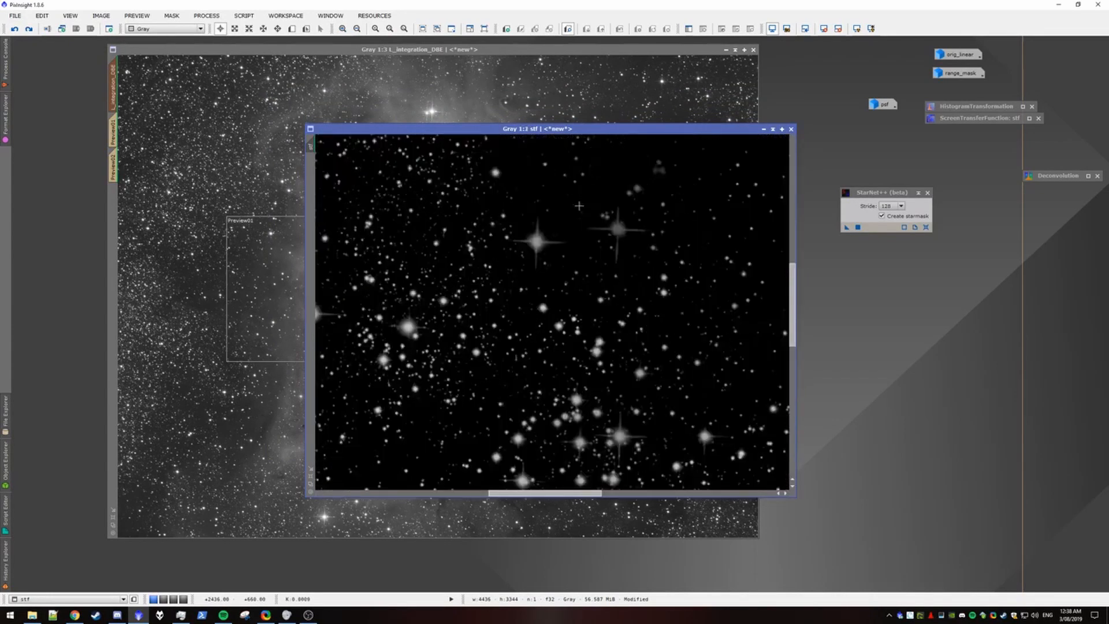
pyautogui.click(206, 15)
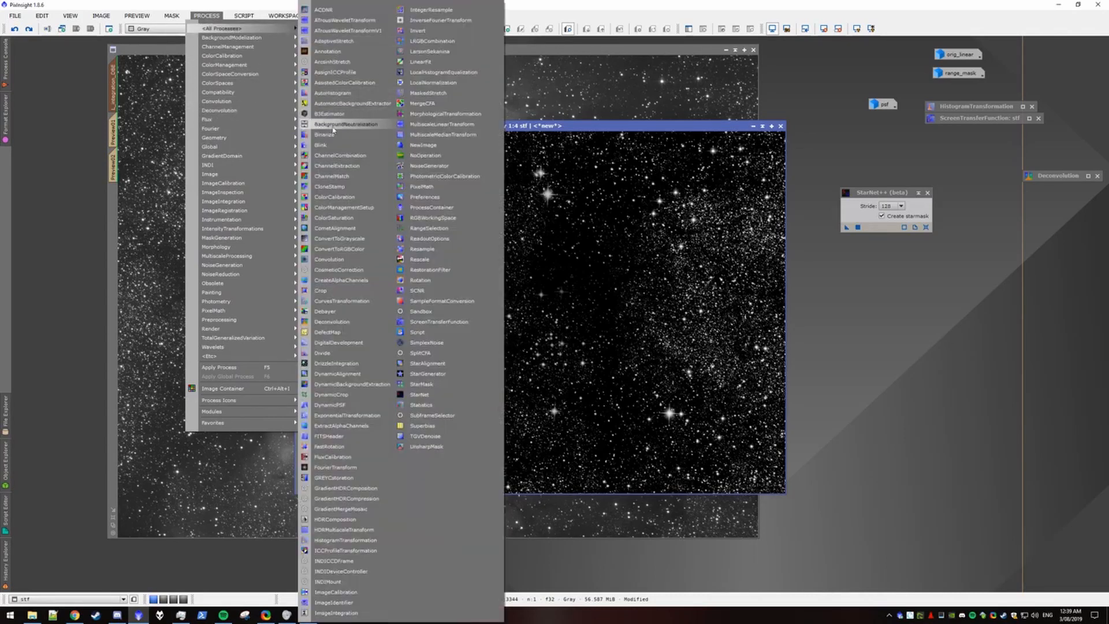
pyautogui.click(323, 134)
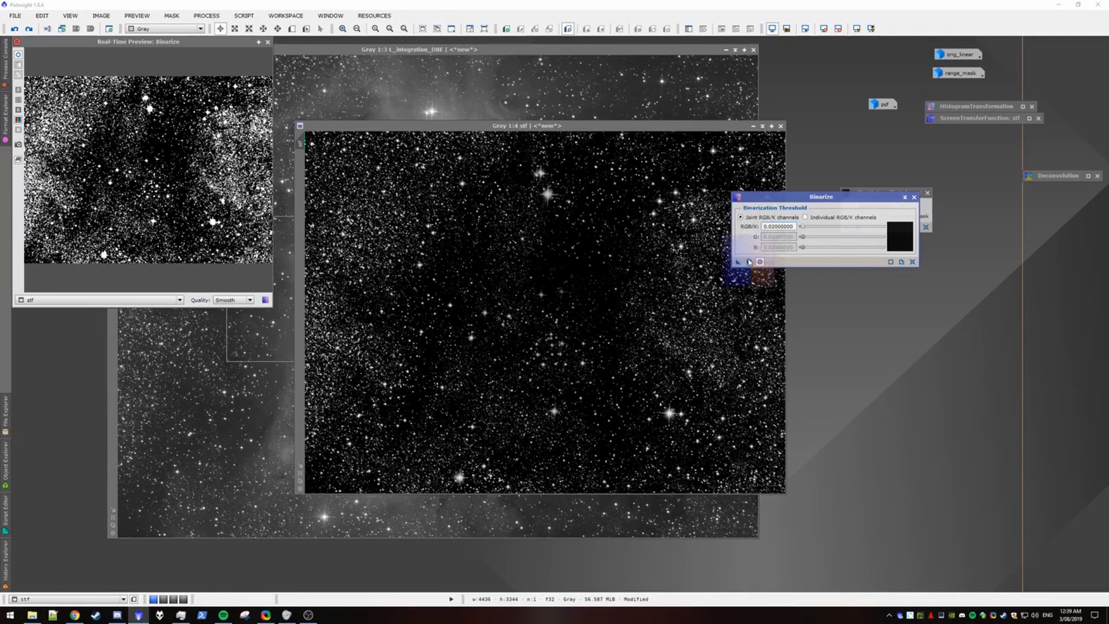
pyautogui.click(748, 262)
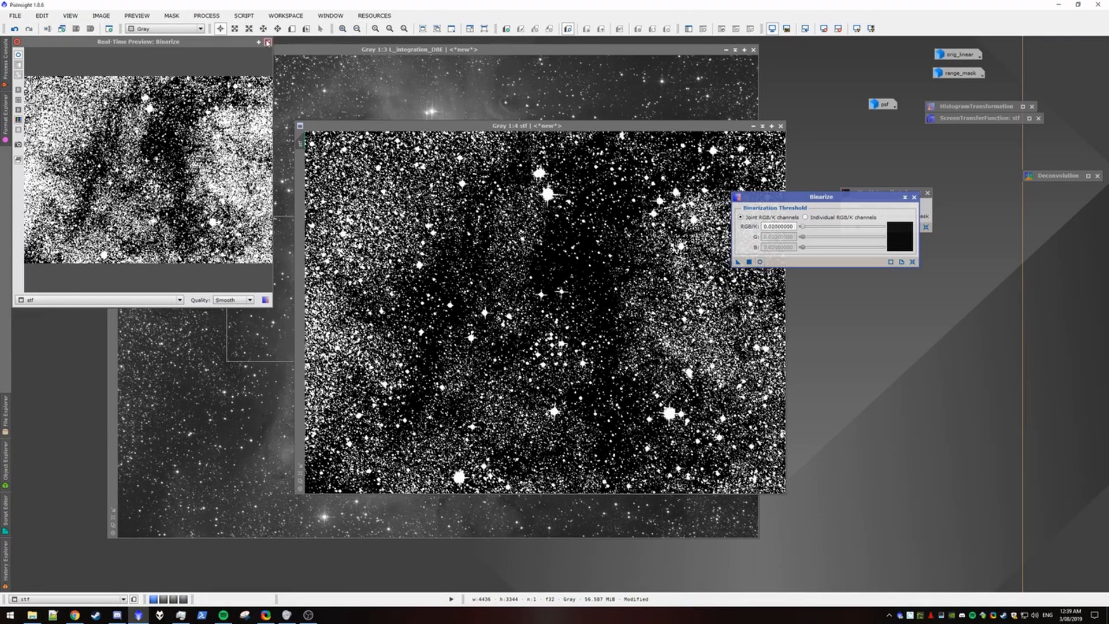
pyautogui.click(267, 42)
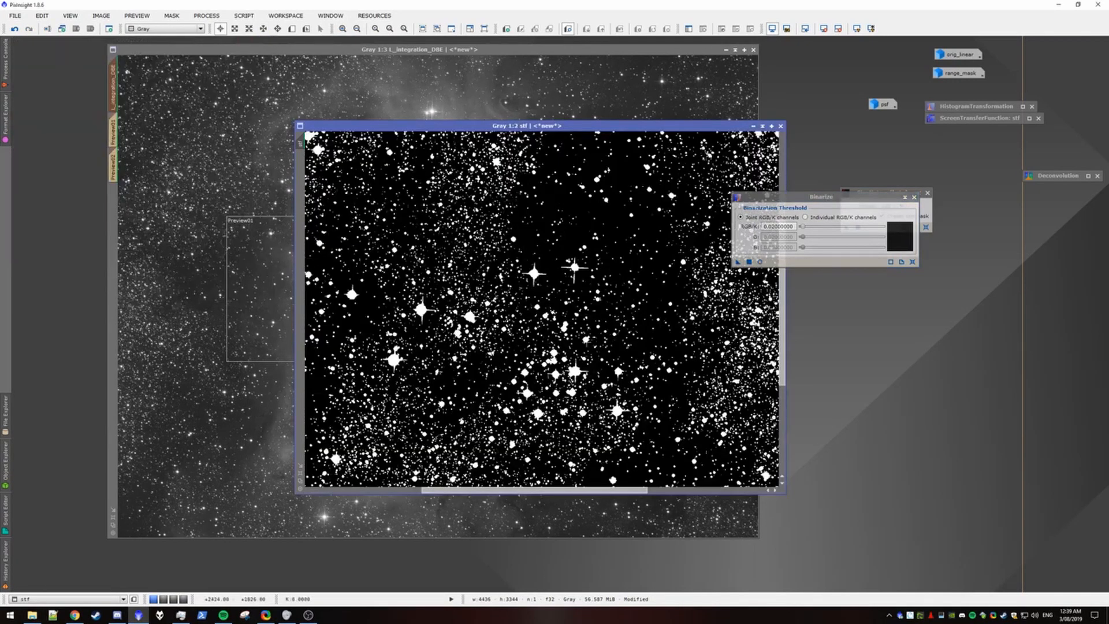
pyautogui.click(15, 28)
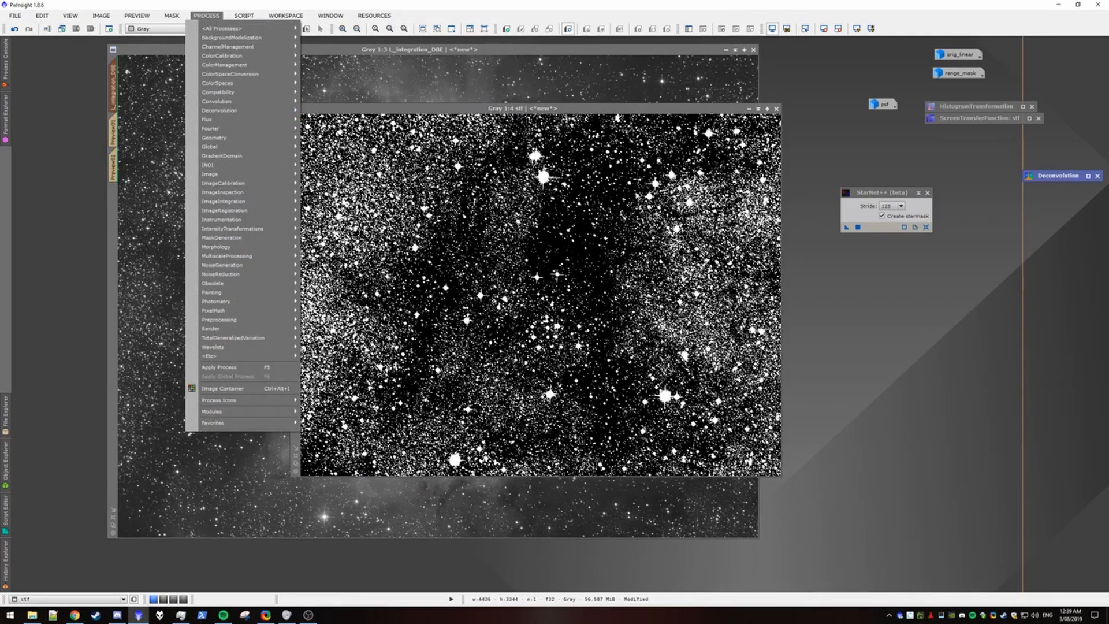
pyautogui.moveTo(222, 56)
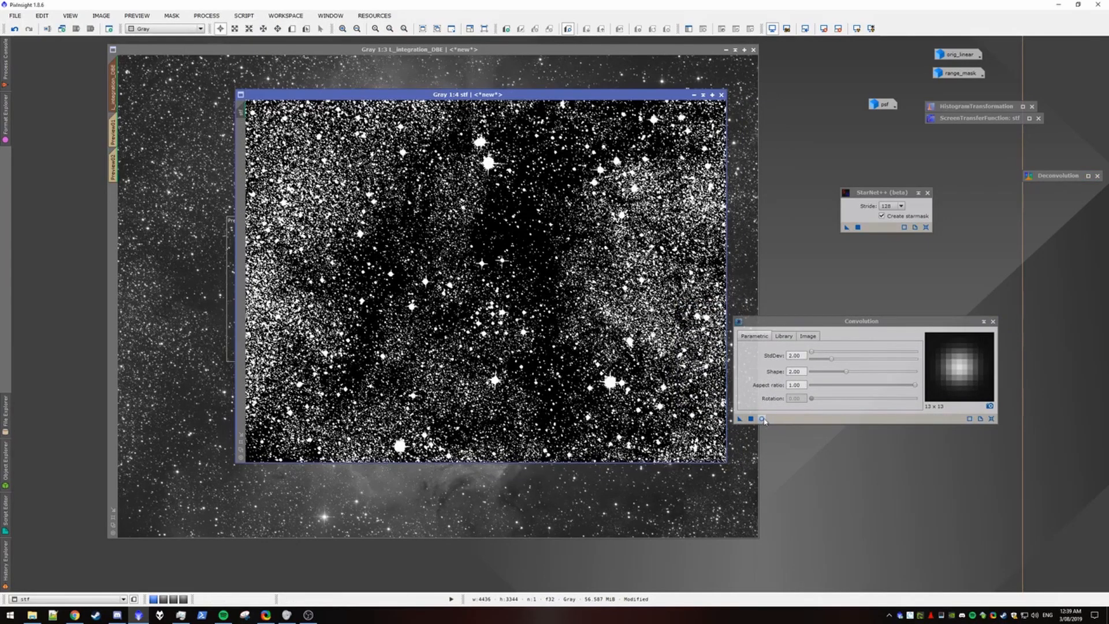
# Live-preview the 1.30 StdDev Gaussian blur on the star mask's Preview01 close-up
pyautogui.click(763, 419)
pyautogui.write('1.3')
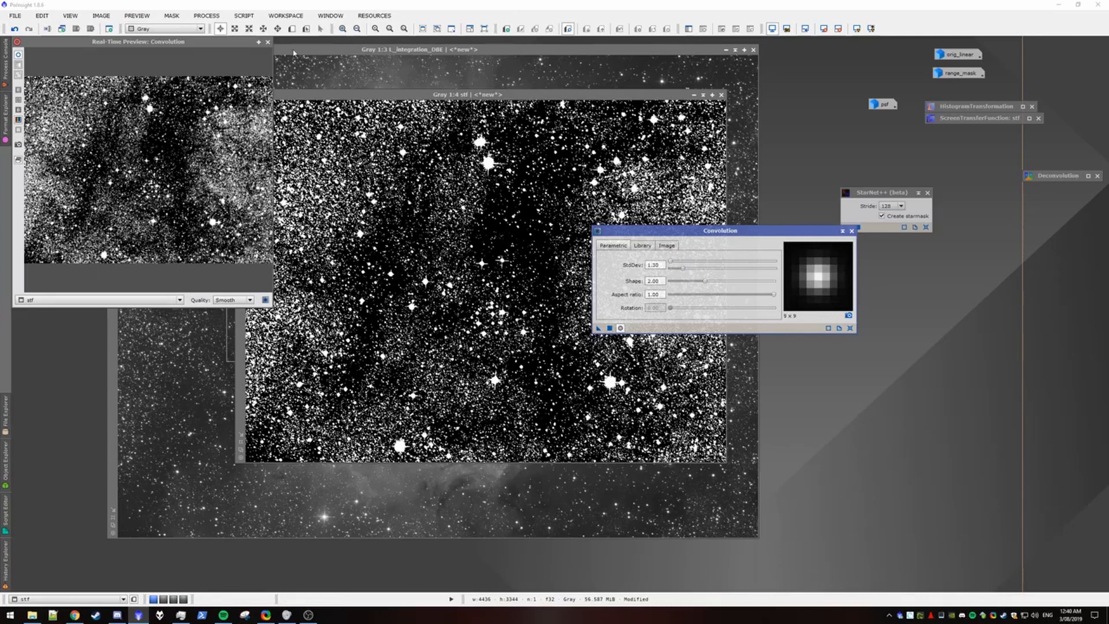
pyautogui.click(267, 41)
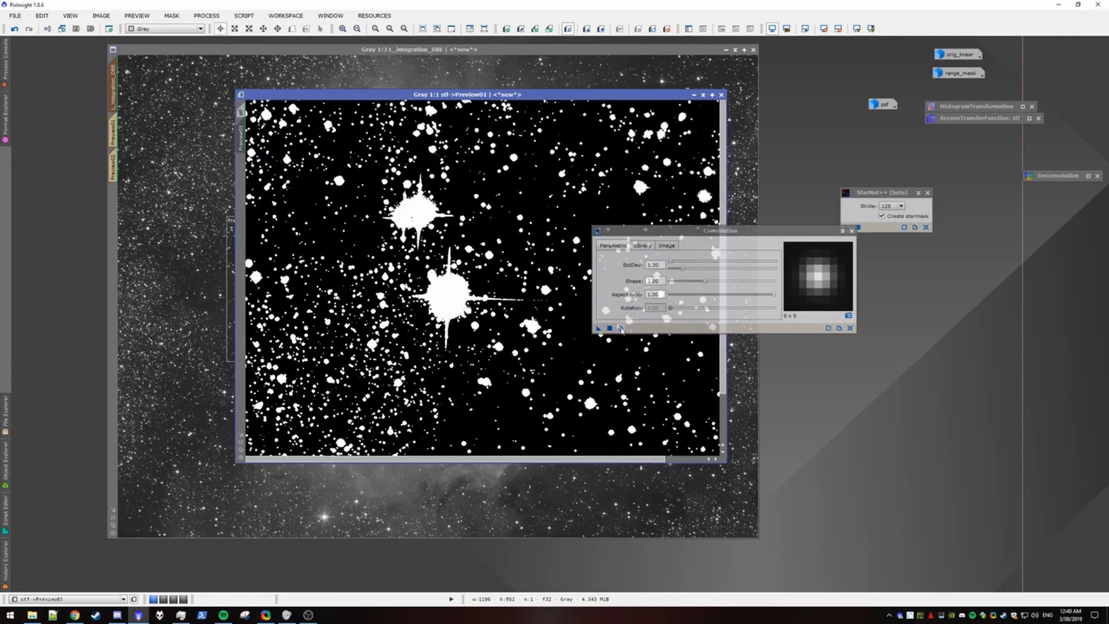
pyautogui.click(619, 328)
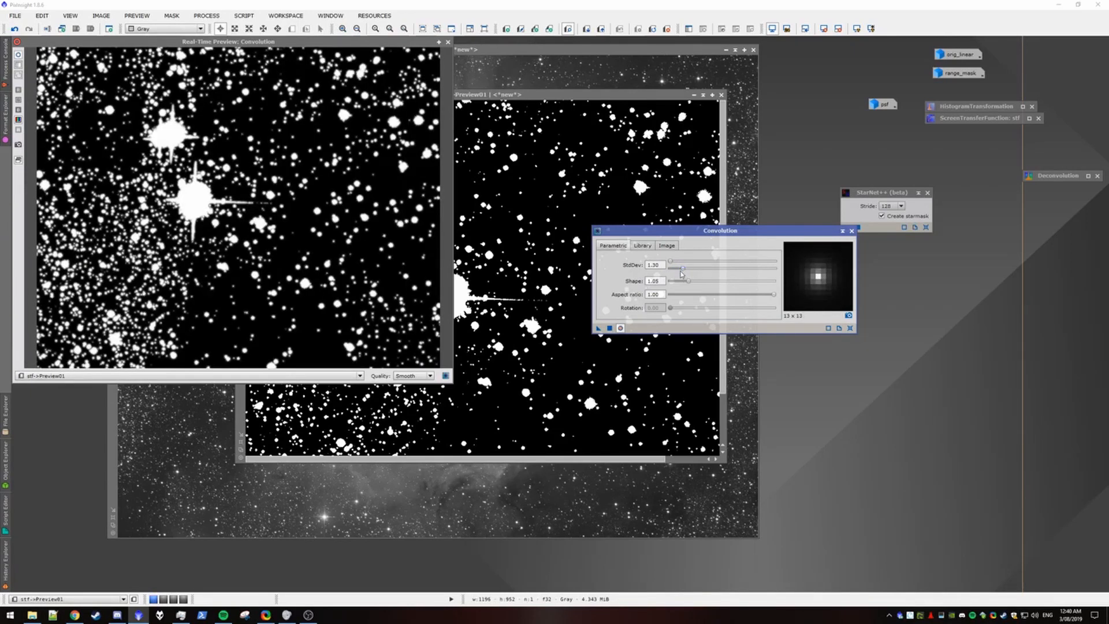
pyautogui.moveTo(597, 327)
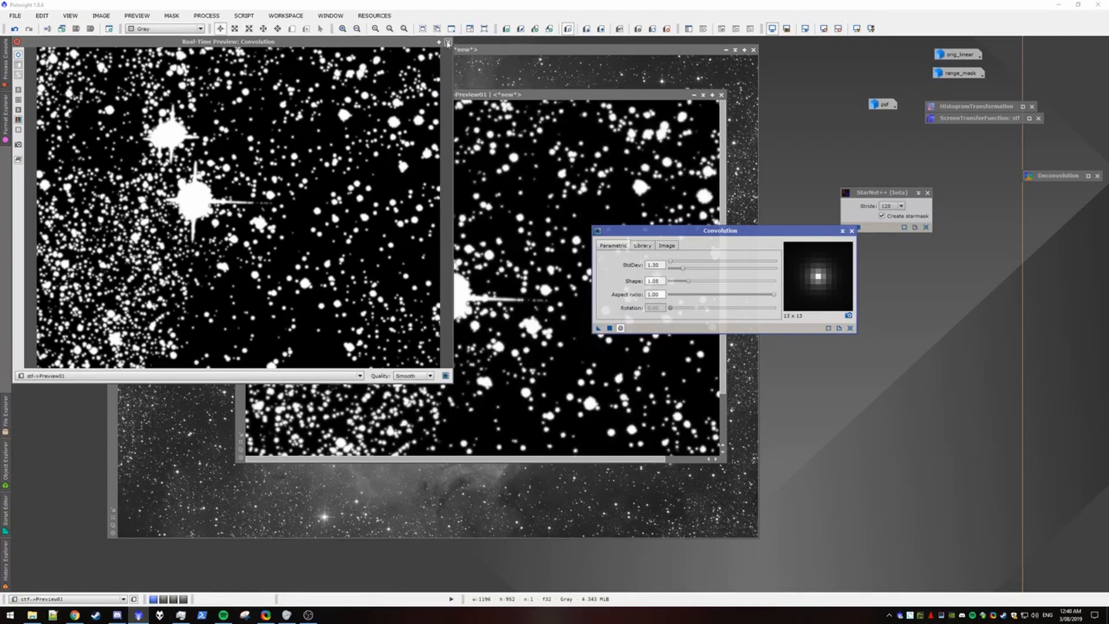
# End the blur preview and view the masked luminance image on the Preview02 dark-lanes region
pyautogui.click(447, 42)
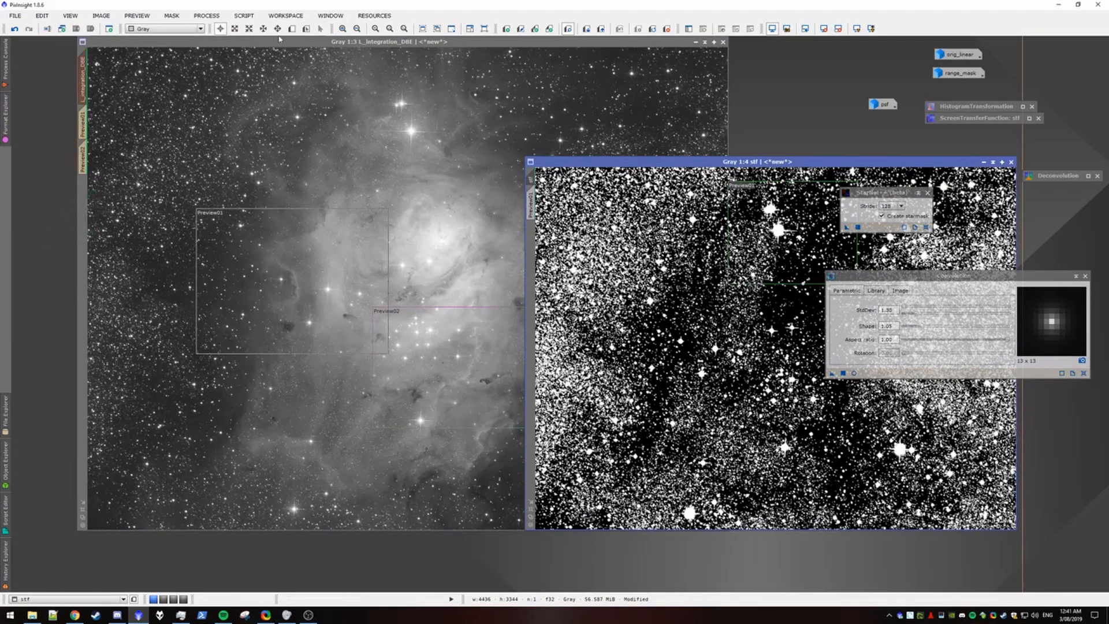
pyautogui.click(752, 29)
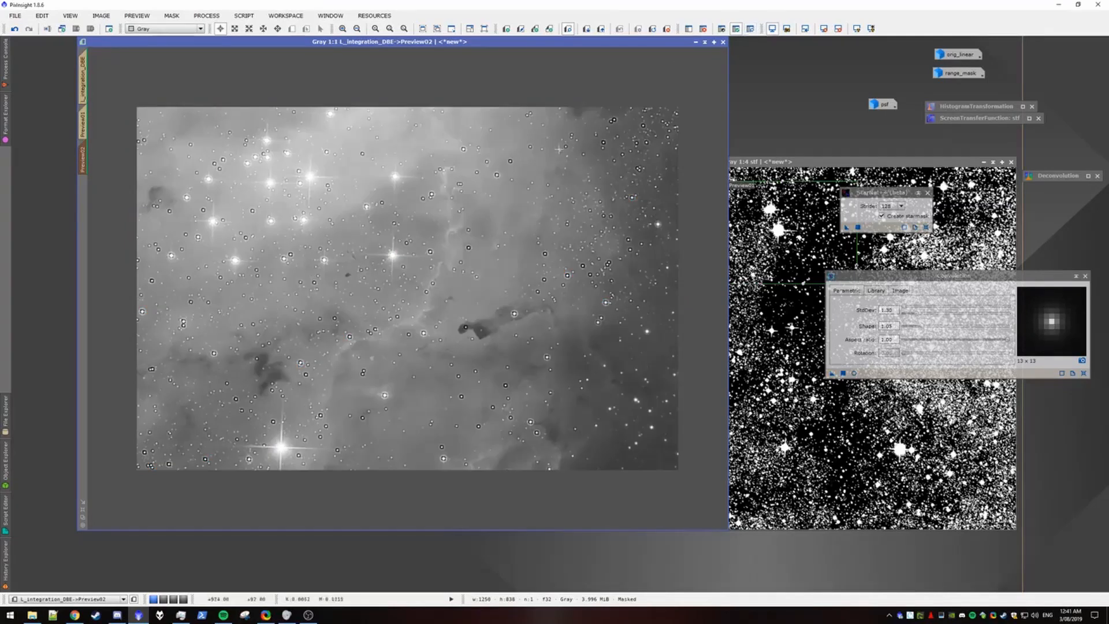
pyautogui.moveTo(833, 109)
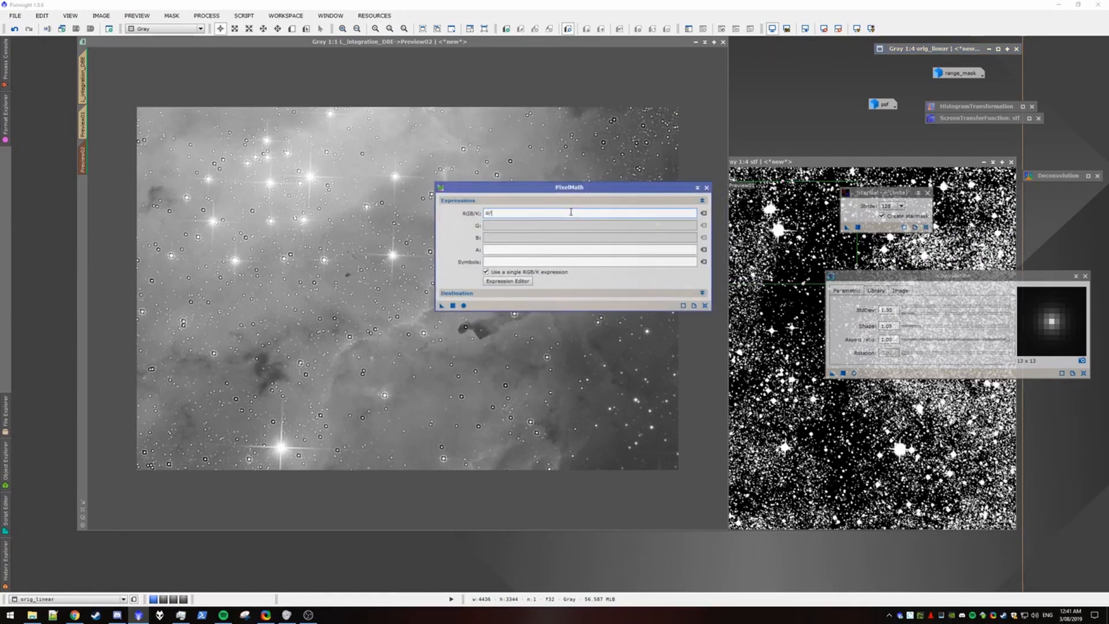
# Enter orig_linear as the PixelMath RGB/K expression to restore the masked stars
pyautogui.write('orig_linear')
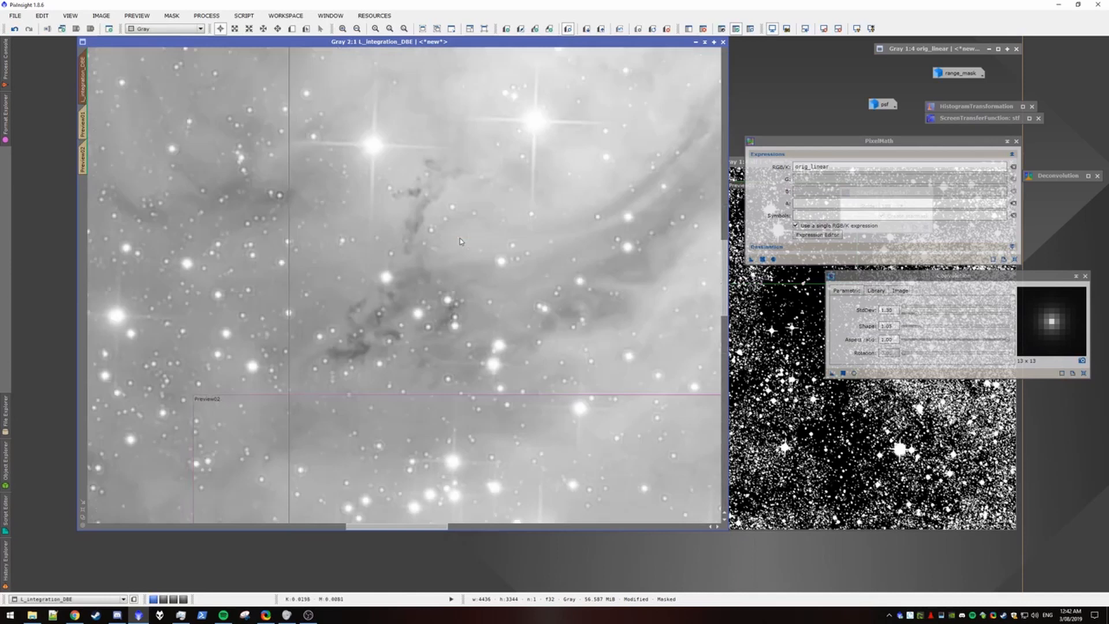
pyautogui.moveTo(524, 228)
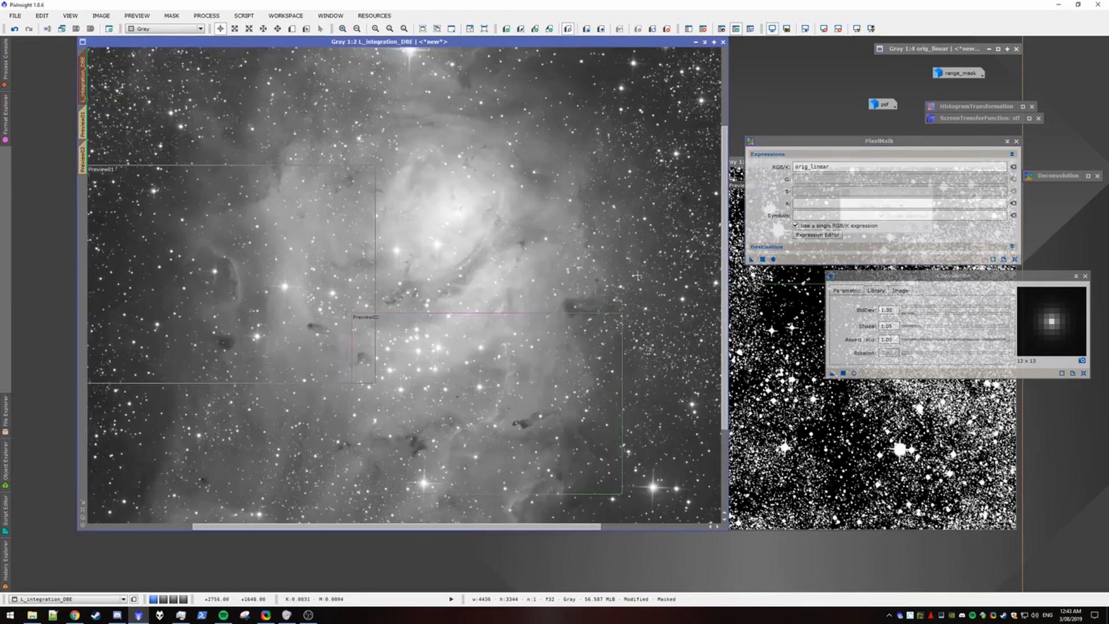
# Bring the stf star mask forward and launch MorphologicalTransformation for it
pyautogui.click(343, 28)
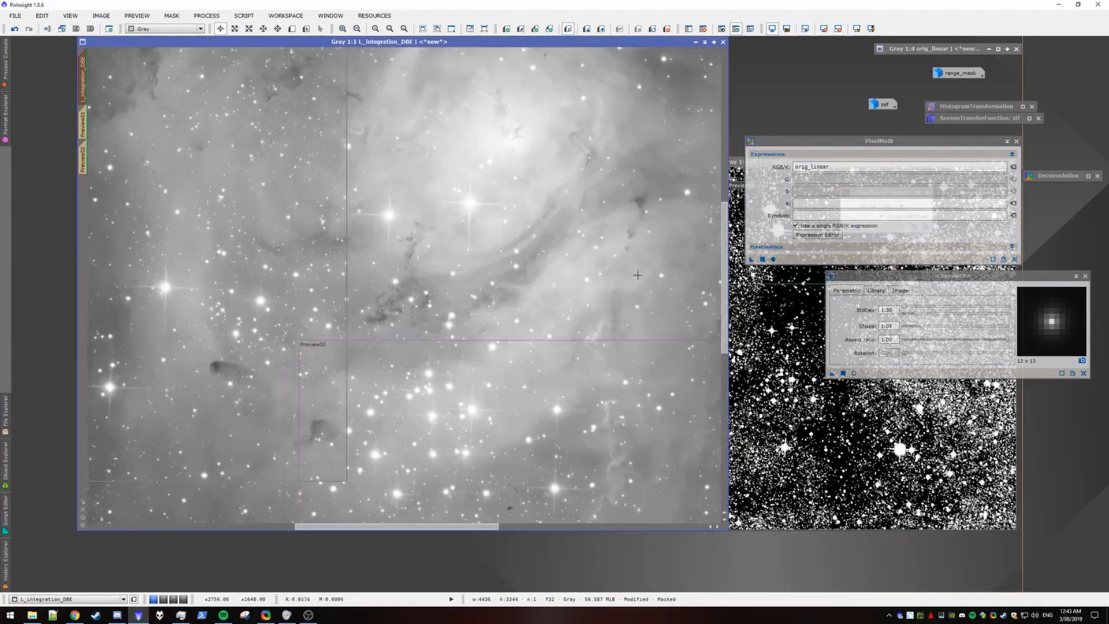
pyautogui.click(344, 28)
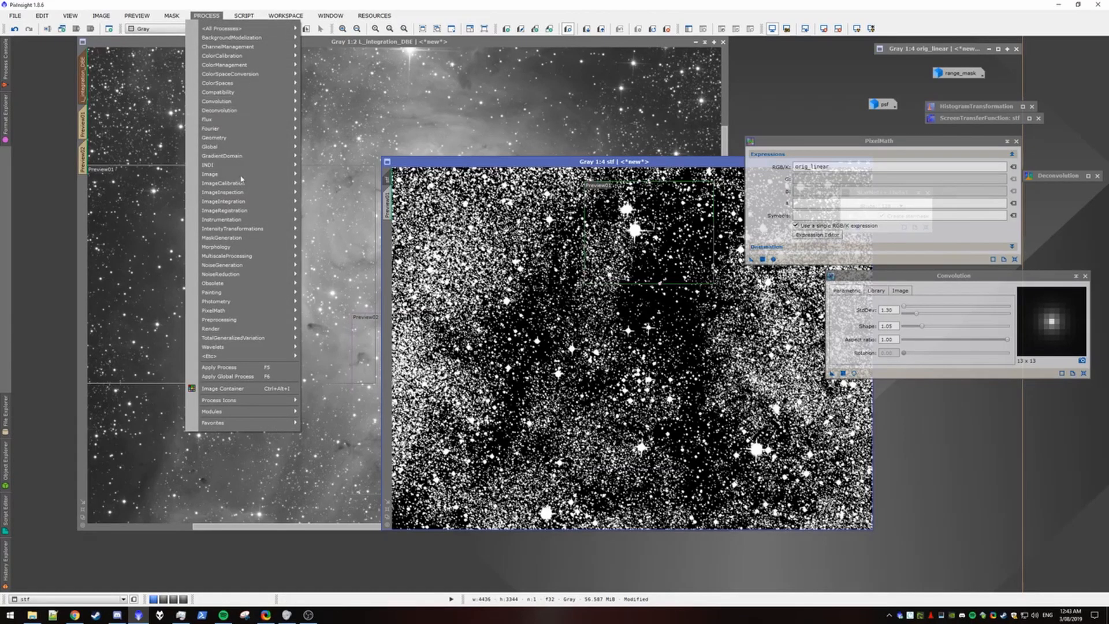
pyautogui.moveTo(216, 247)
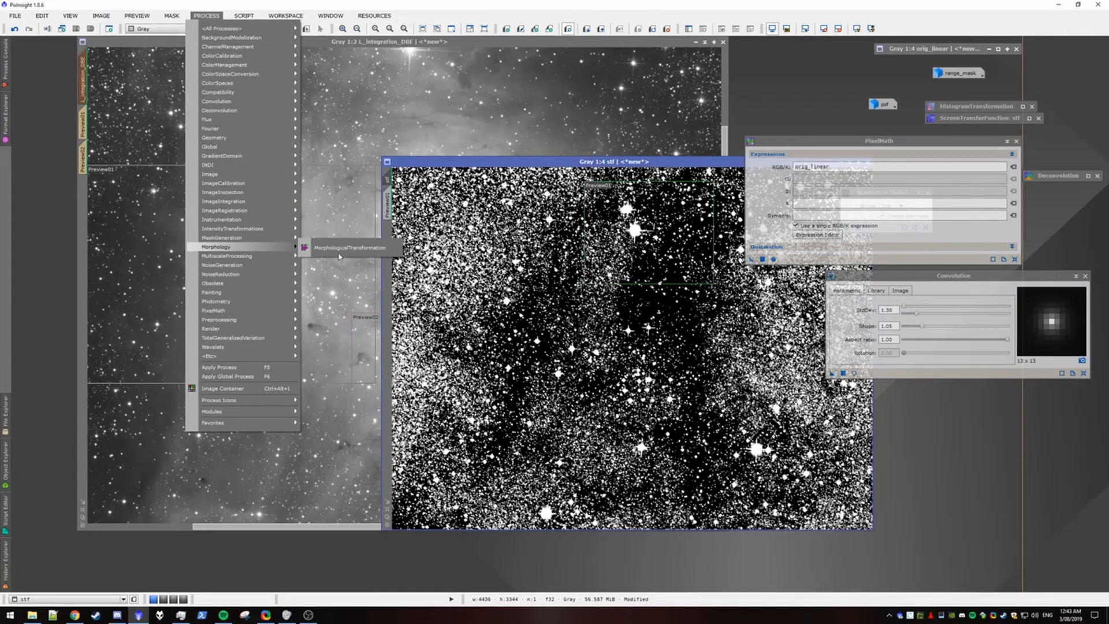
pyautogui.click(350, 247)
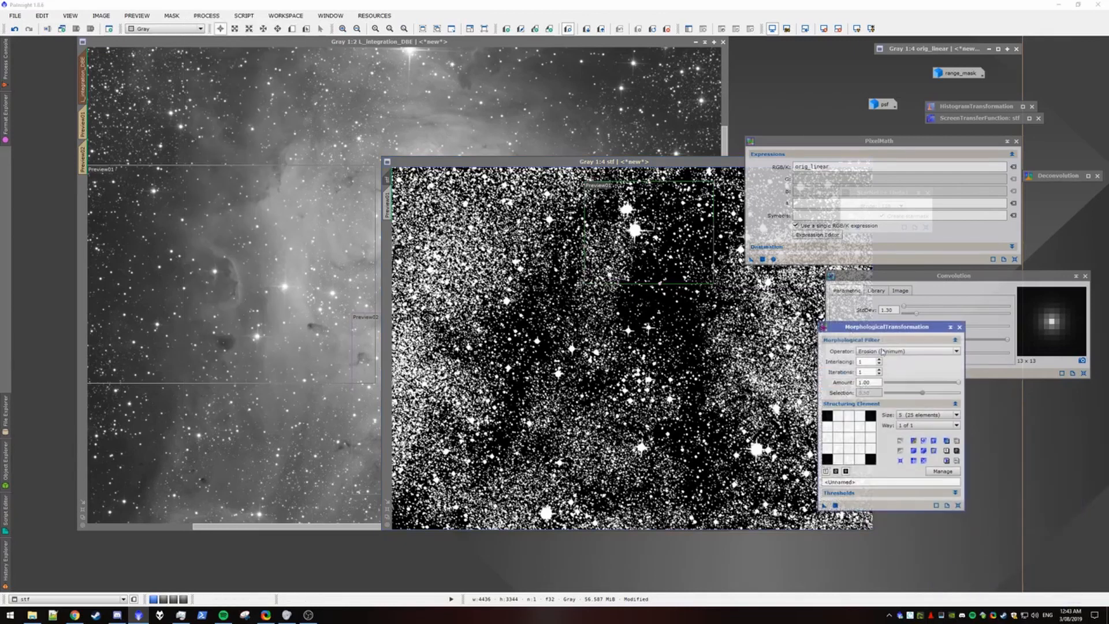
pyautogui.click(909, 351)
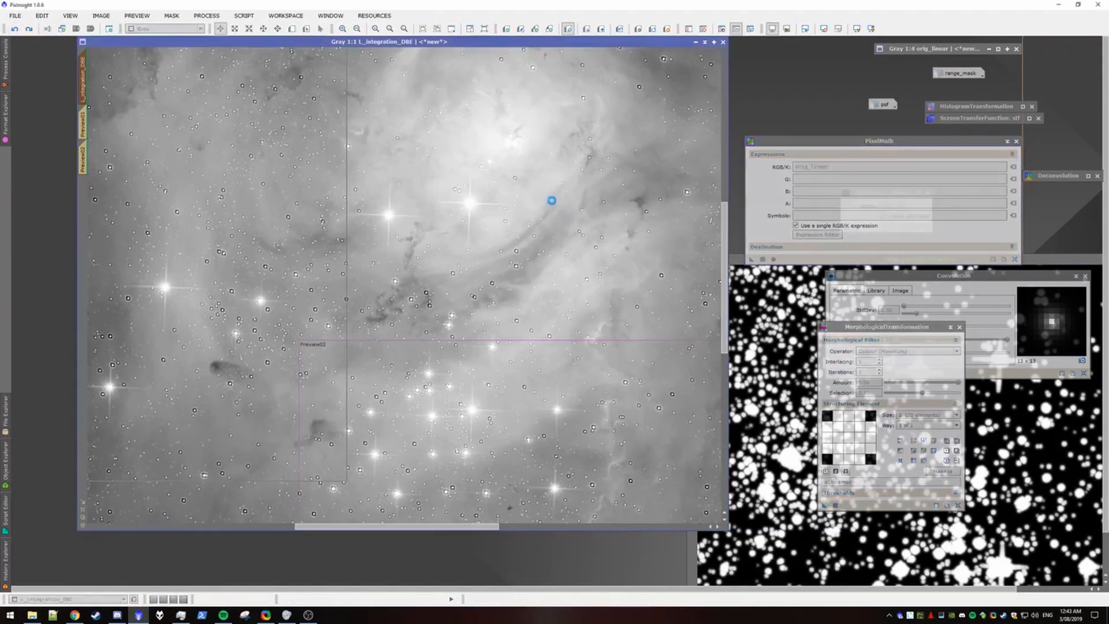
# Dilate the star mask and rerun PixelMath orig_linear on the luminance image through it
pyautogui.click(371, 29)
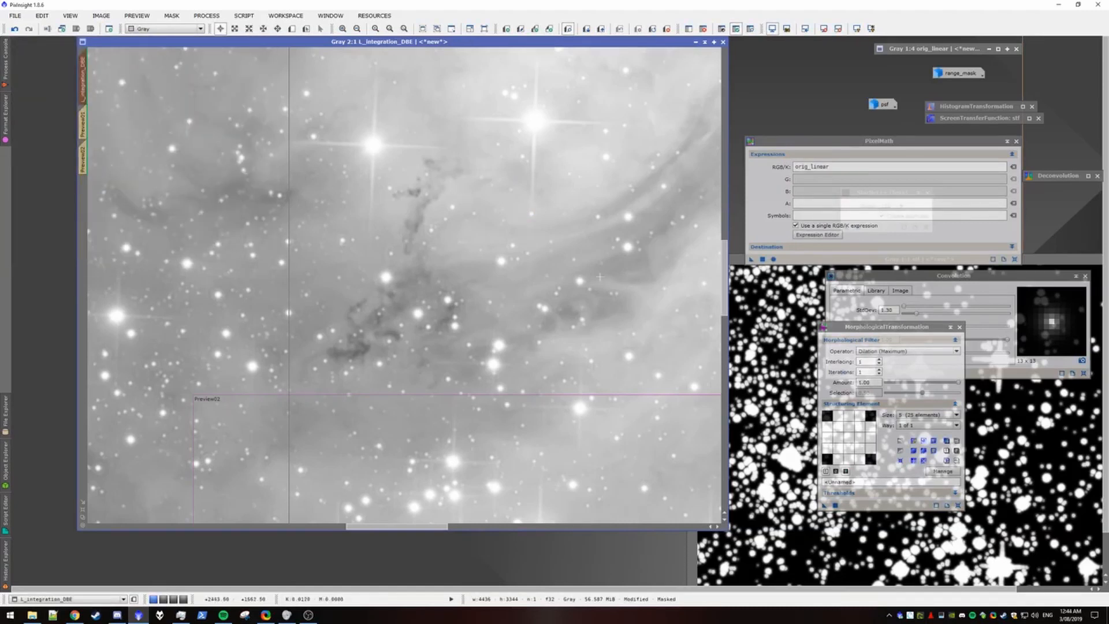
pyautogui.moveTo(343, 322)
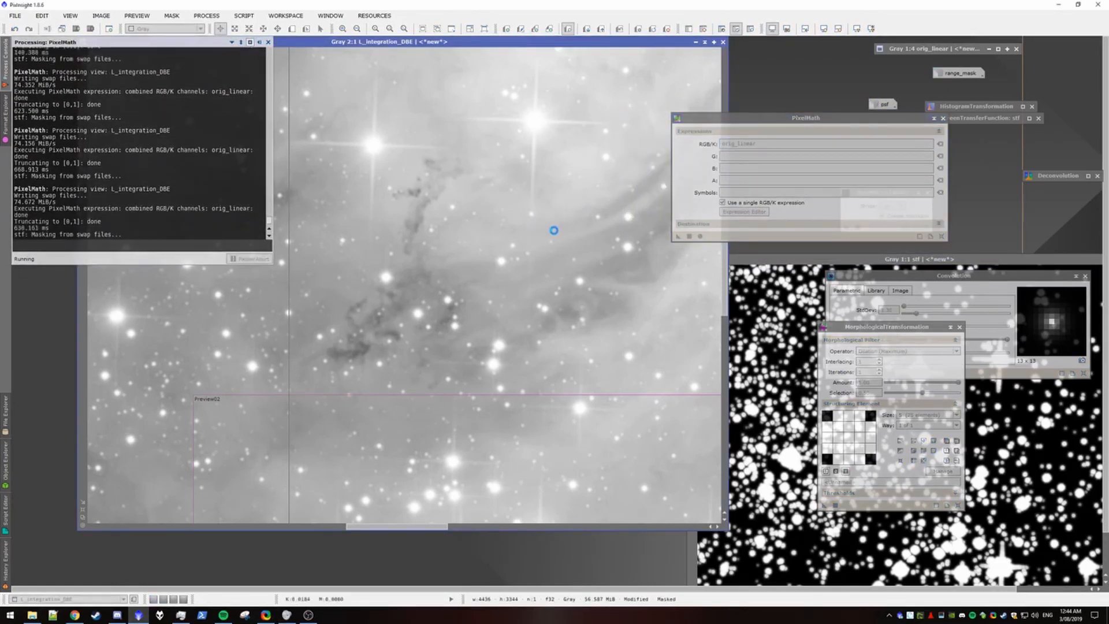
pyautogui.click(268, 42)
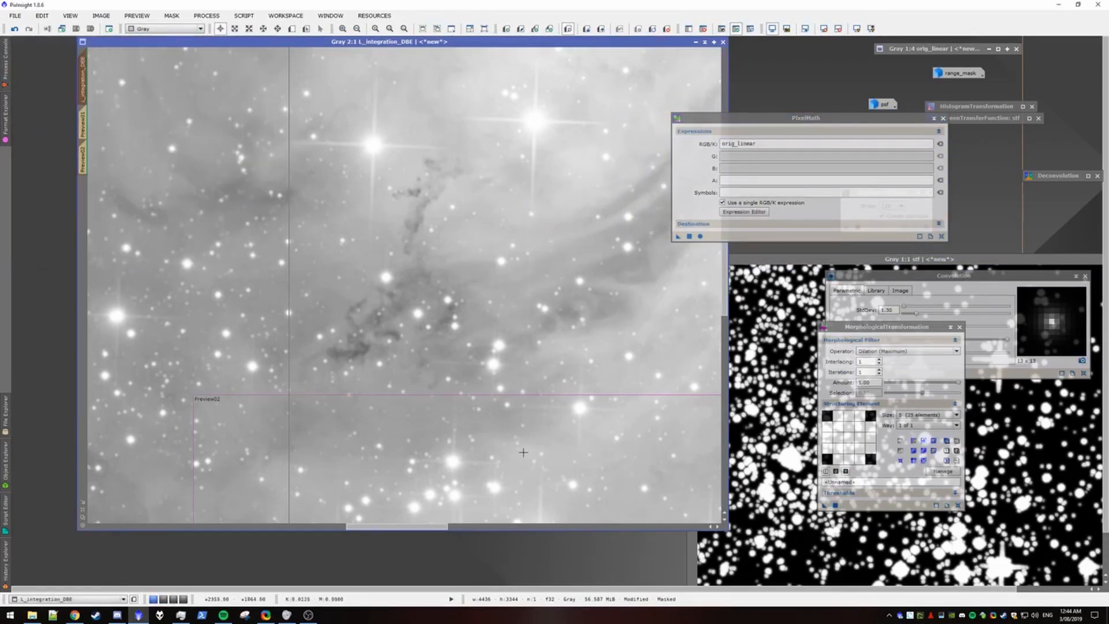
pyautogui.moveTo(262, 246)
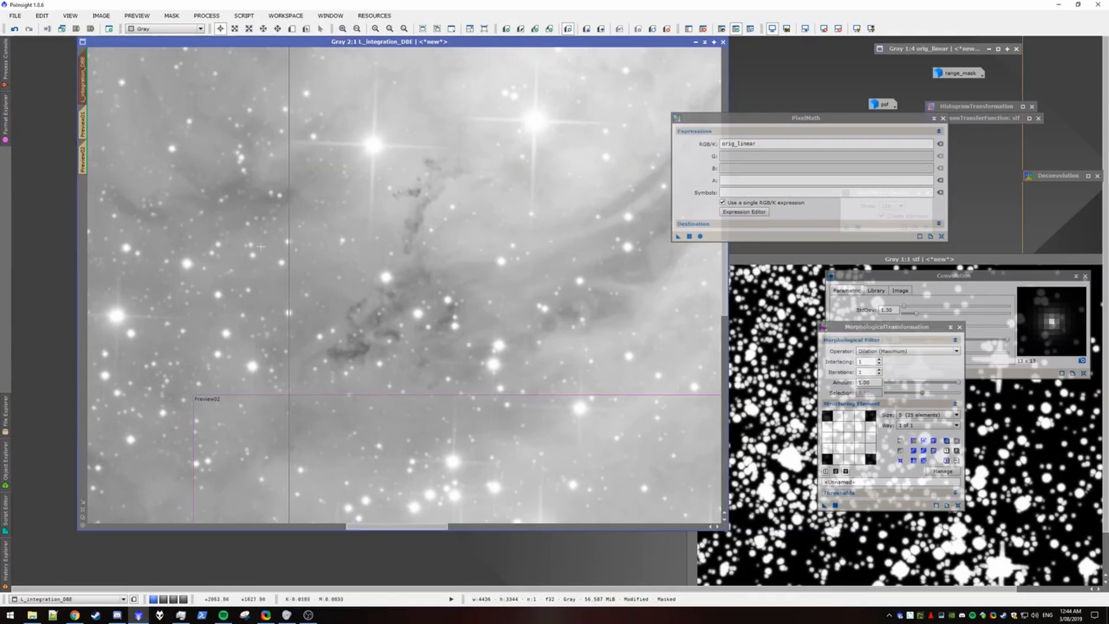
pyautogui.moveTo(440, 528)
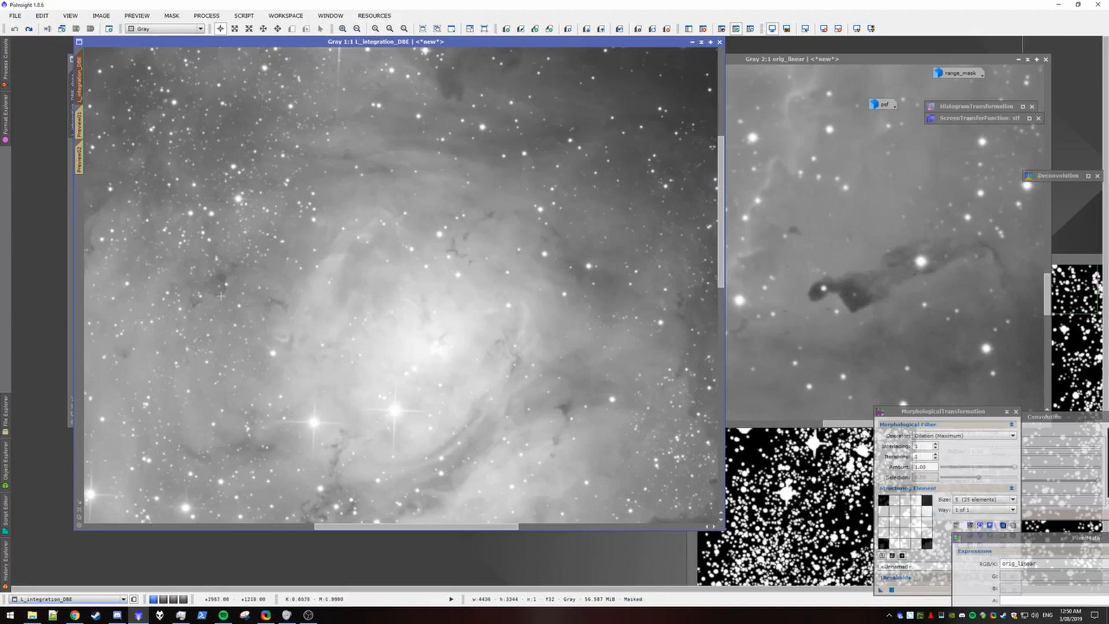
pyautogui.moveTo(437, 339)
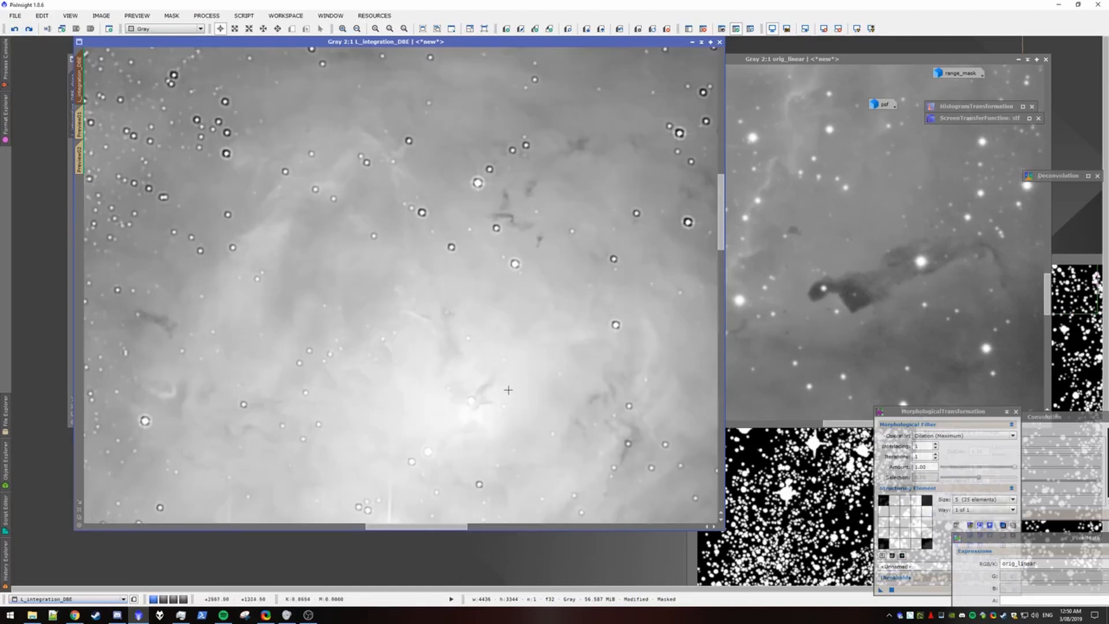
pyautogui.click(29, 28)
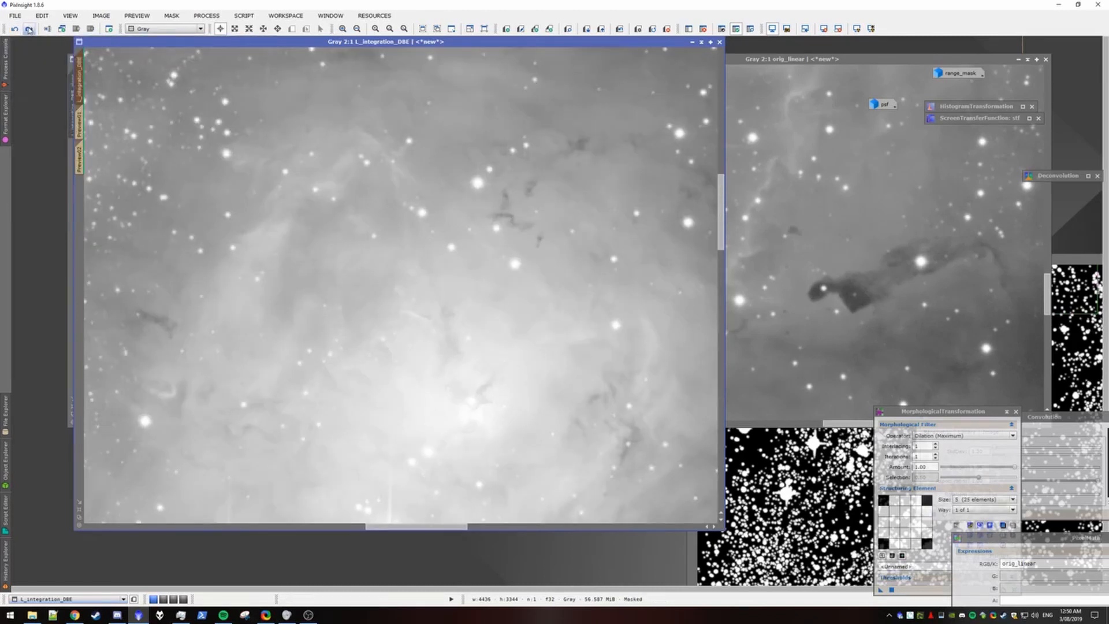
pyautogui.click(28, 28)
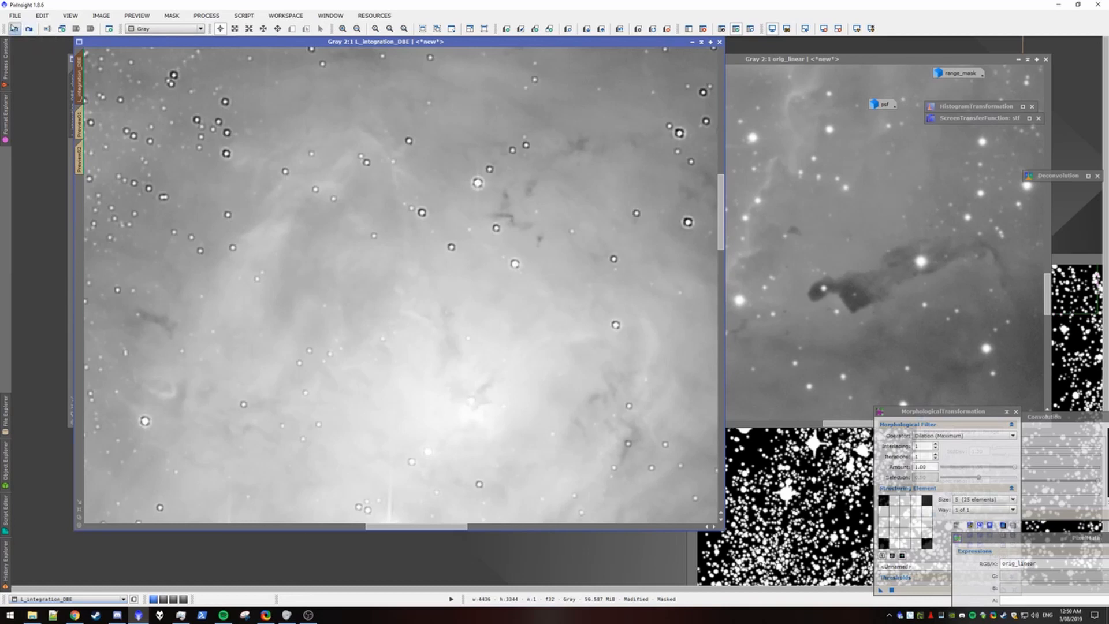
pyautogui.moveTo(14, 28)
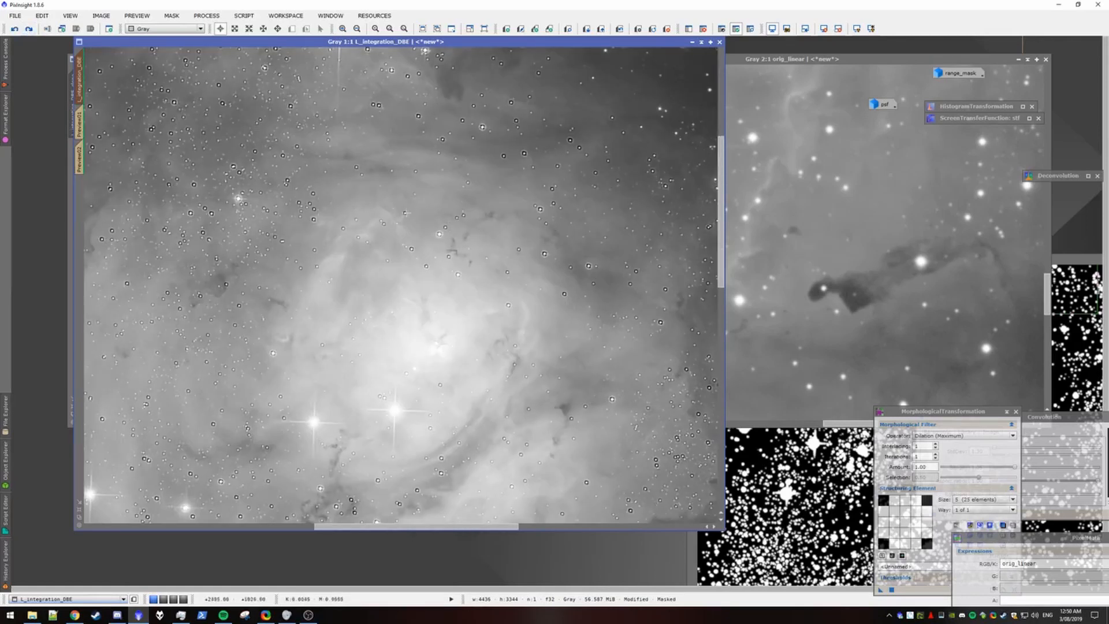
pyautogui.click(30, 27)
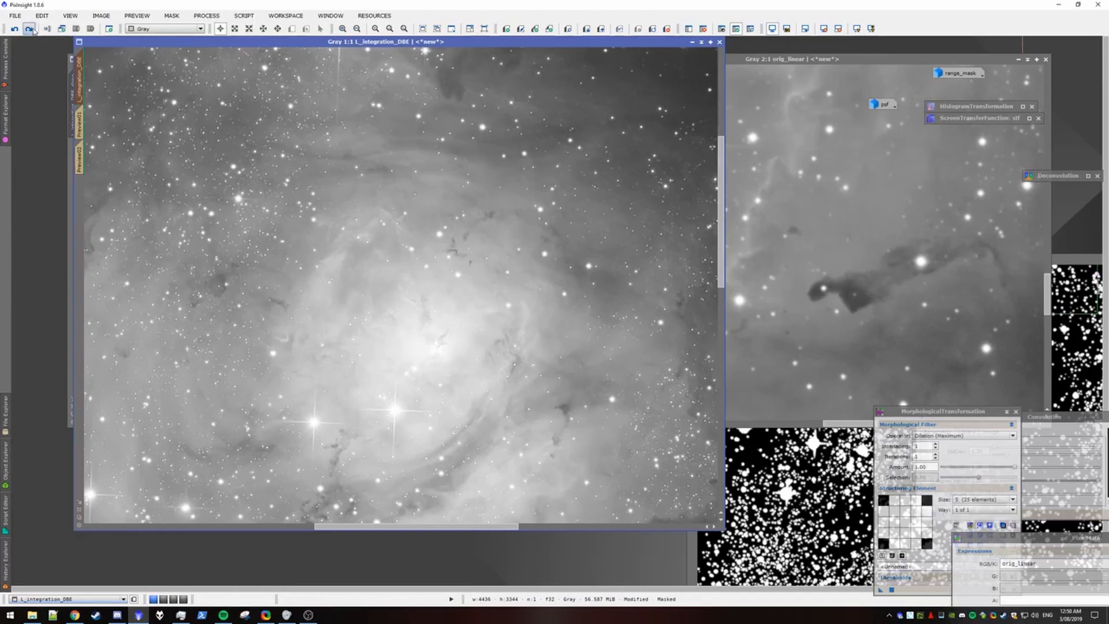
pyautogui.moveTo(481, 295)
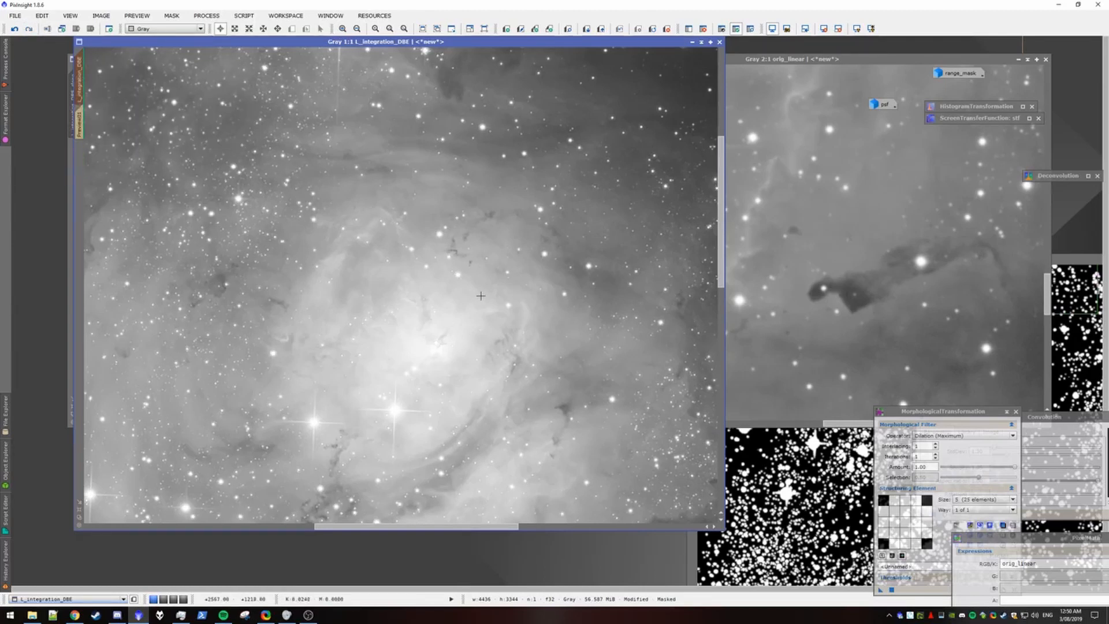